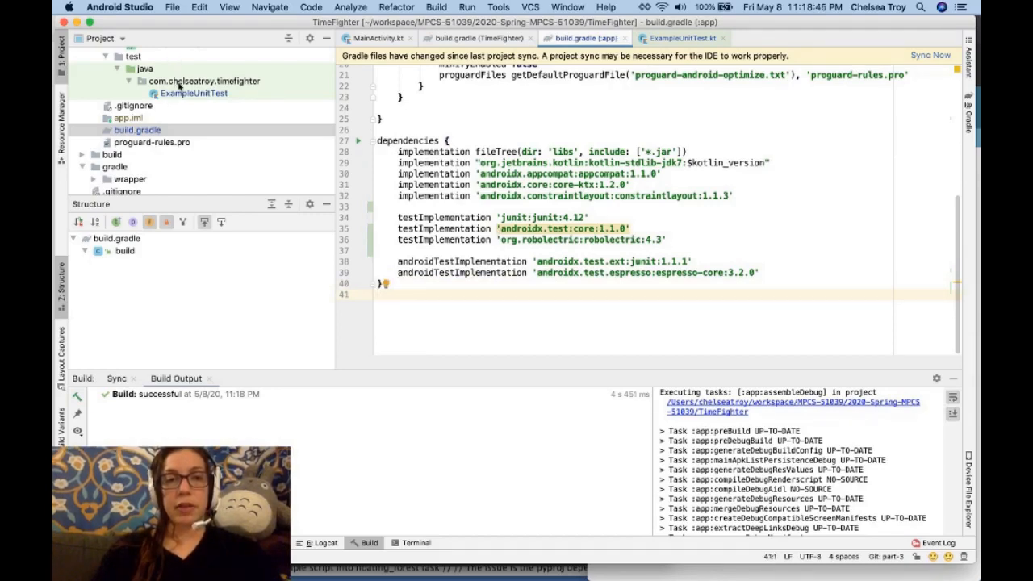
Leave ExampleUnitTest and open MainActivity.kt to start creating a test for it.
{"action": "left_click", "coordinate": [204, 81]}
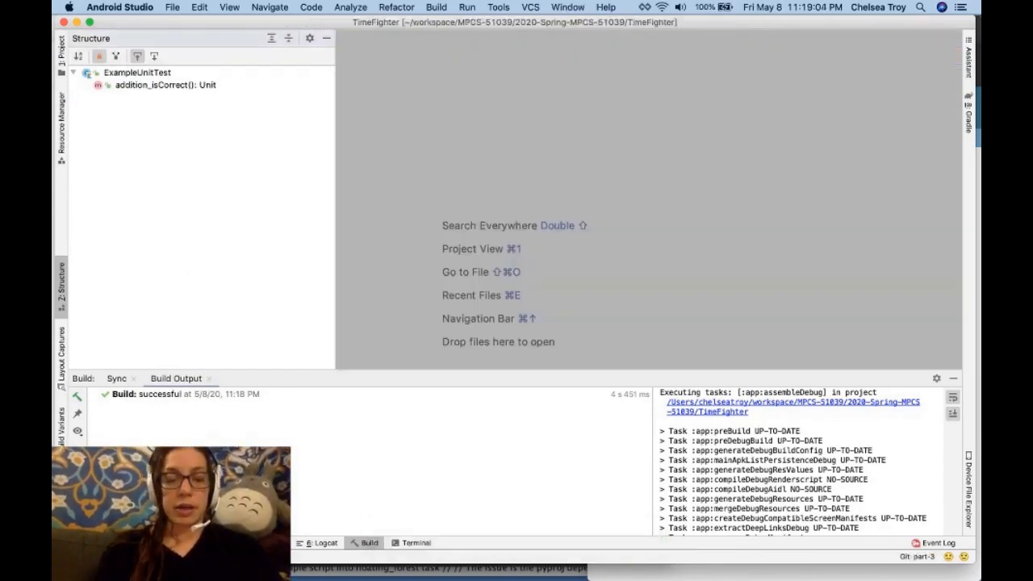
{"action": "left_click", "coordinate": [465, 272]}
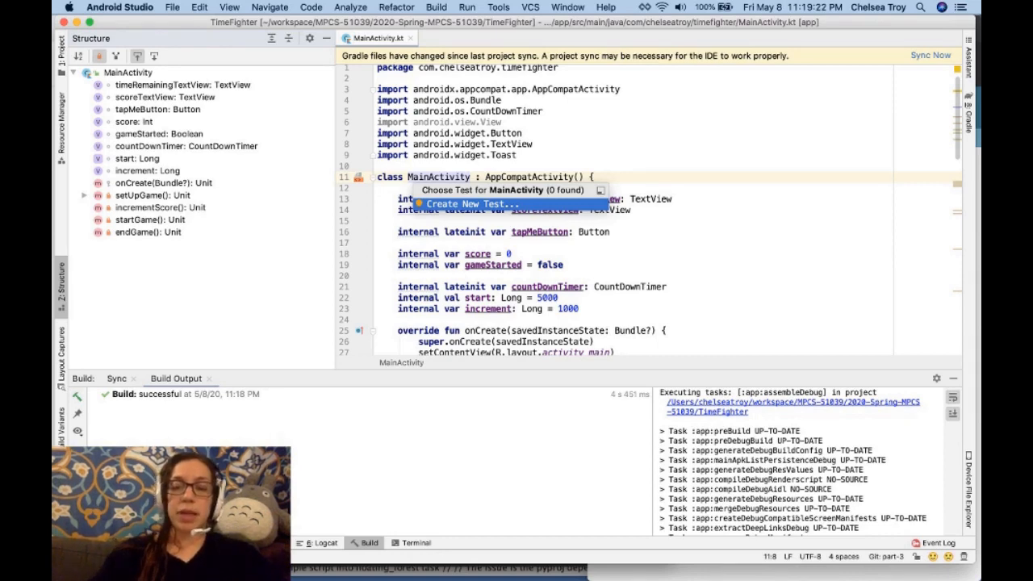
Create a JUnit4 MainActivityTest with setUp, tearDown and a getTimeRemainingTextView test.
{"action": "left_click", "coordinate": [467, 203]}
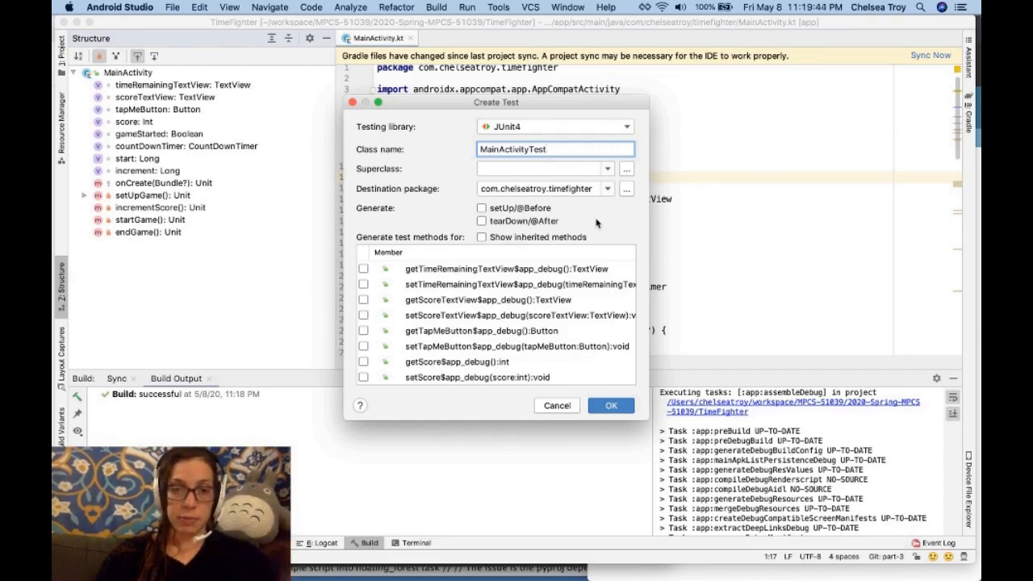
{"action": "mouse_move", "coordinate": [577, 219]}
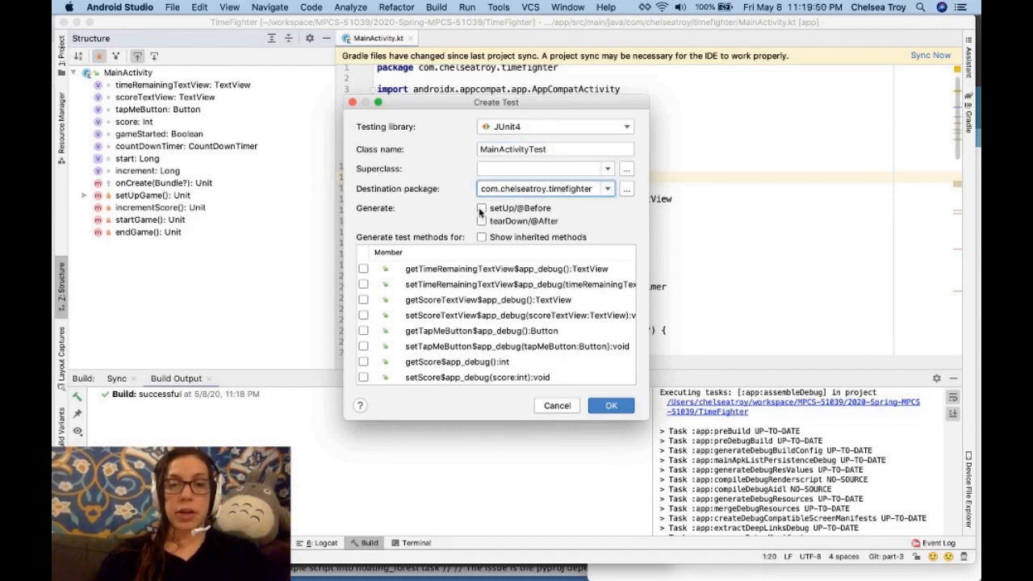
{"action": "left_click", "coordinate": [481, 208]}
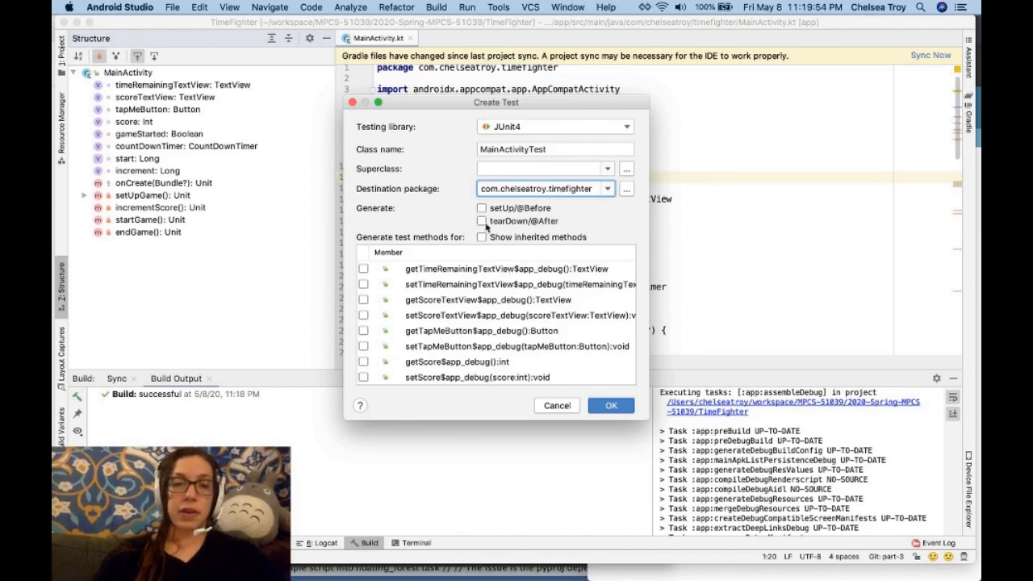
{"action": "left_click", "coordinate": [482, 220]}
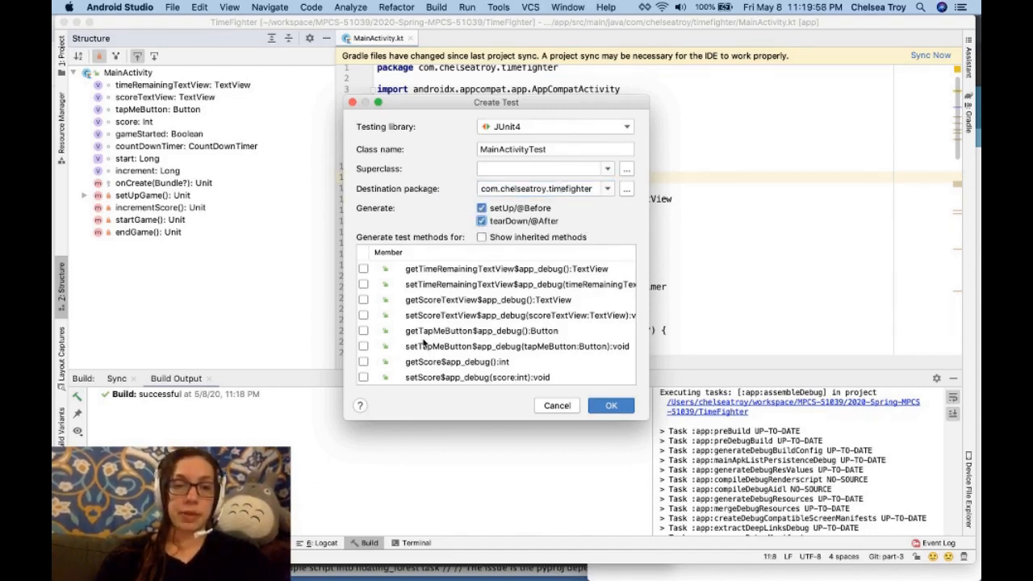
{"action": "scroll", "scroll_direction": "down", "scroll_amount": 3}
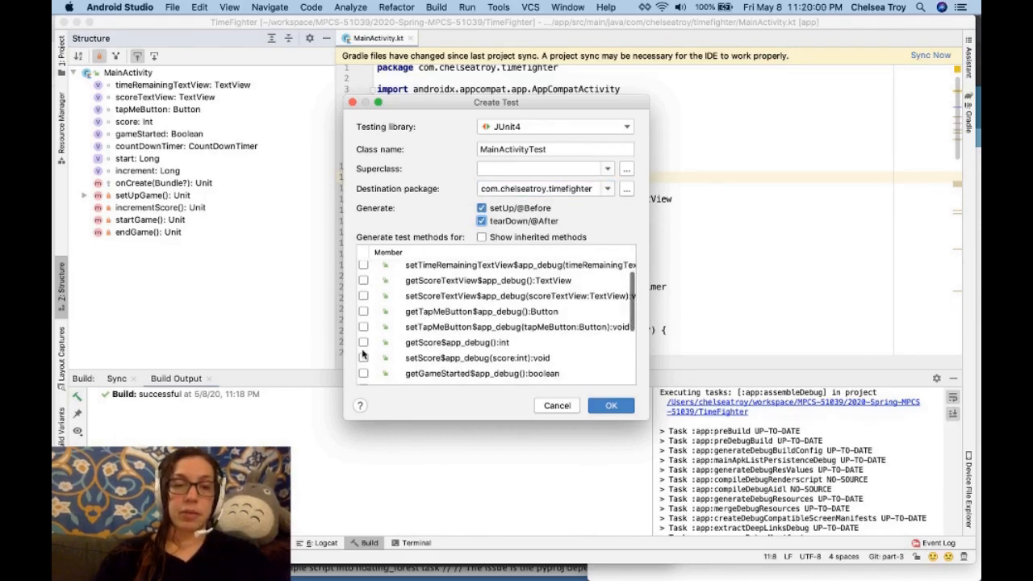
{"action": "scroll", "scroll_direction": "down", "scroll_amount": 3}
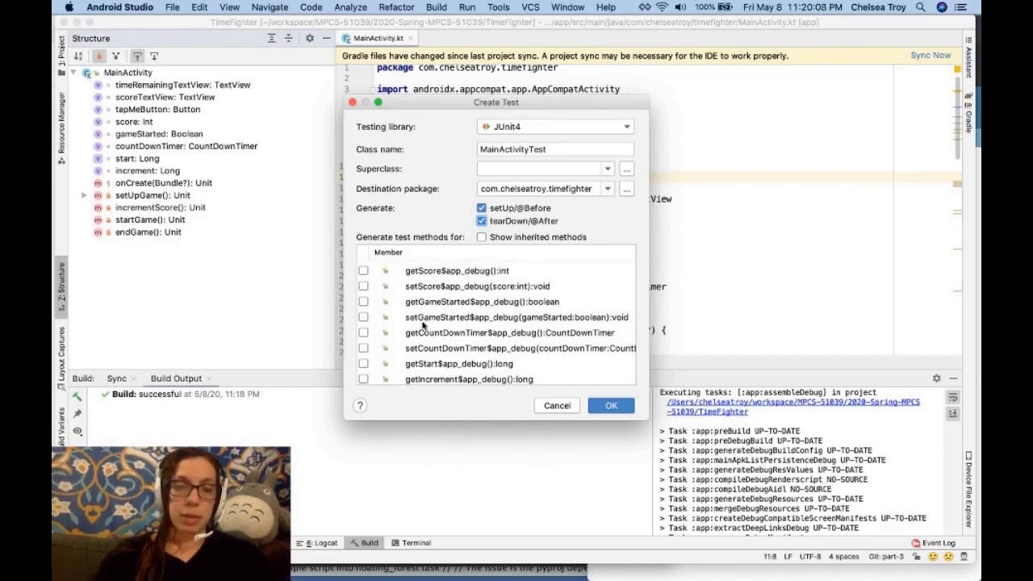
{"action": "scroll", "scroll_direction": "up", "scroll_amount": 3}
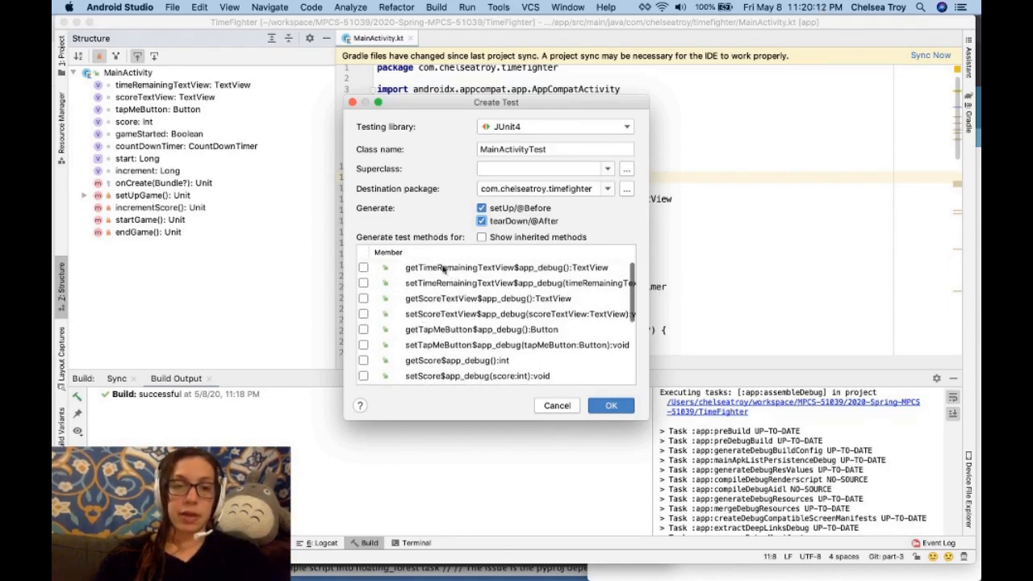
{"action": "left_click", "coordinate": [363, 268]}
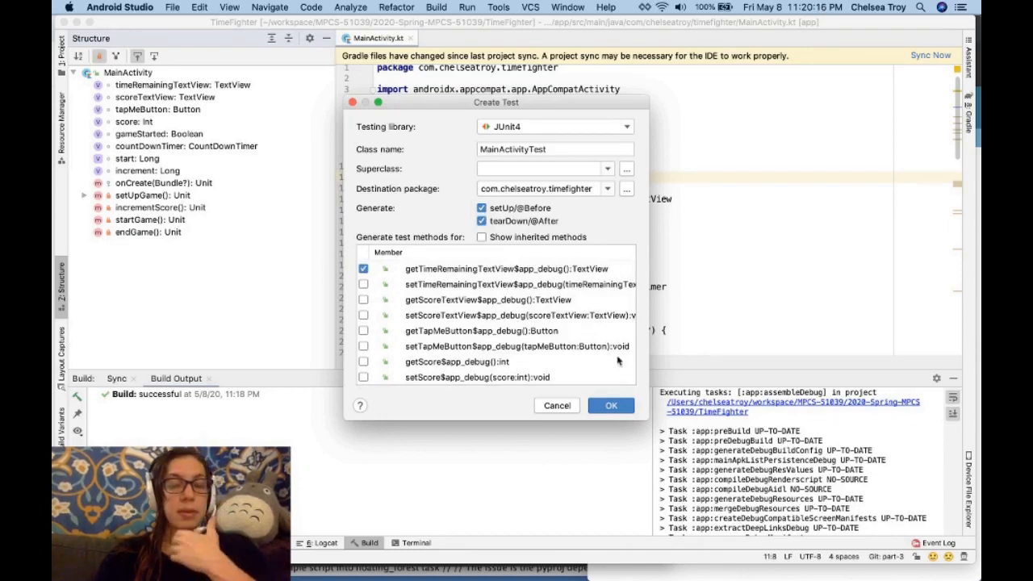
{"action": "left_click", "coordinate": [626, 188]}
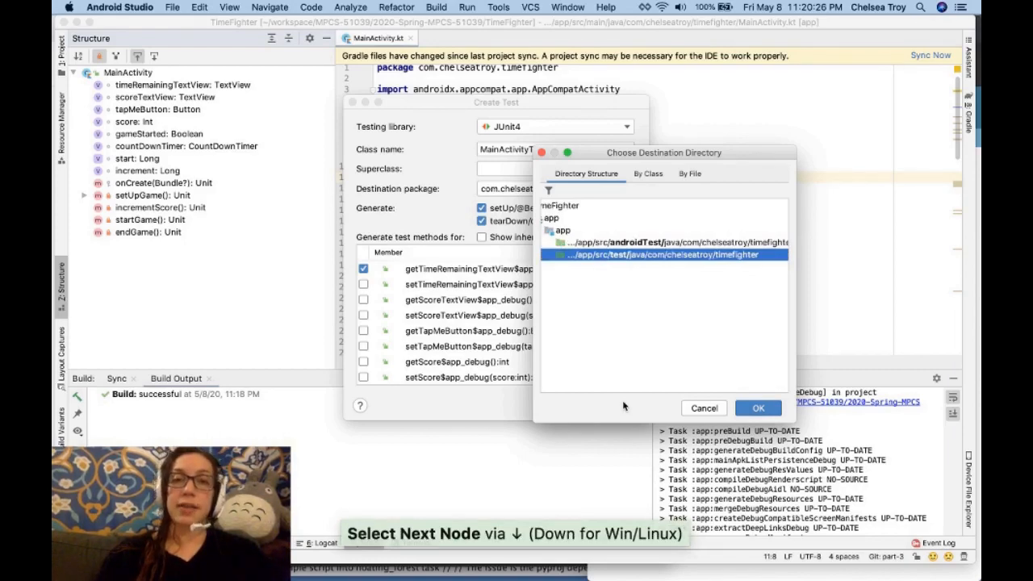
Place MainActivityTest.kt in the unit test folder and add it to Git.
{"action": "left_click", "coordinate": [757, 407]}
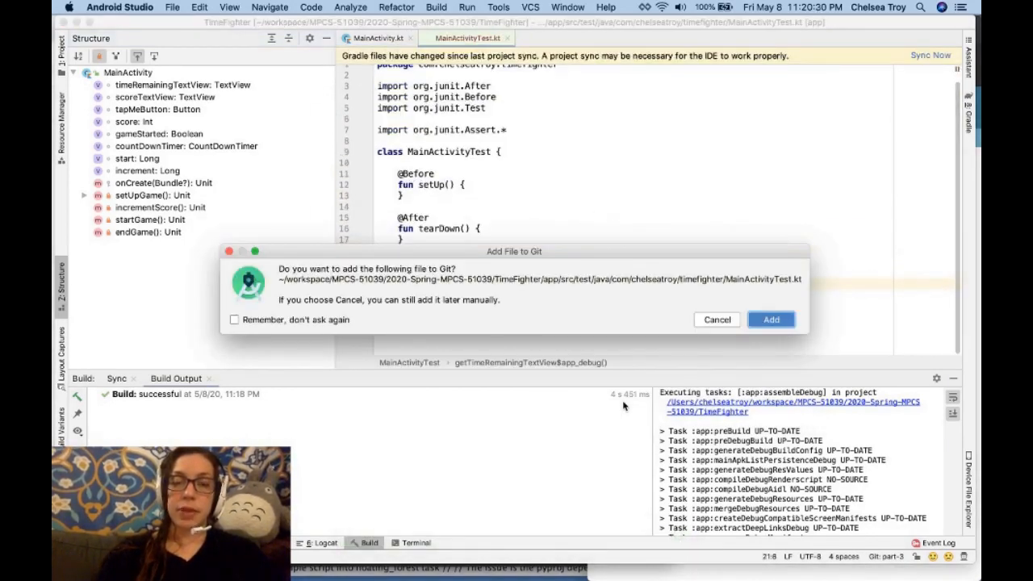
{"action": "left_click", "coordinate": [770, 320]}
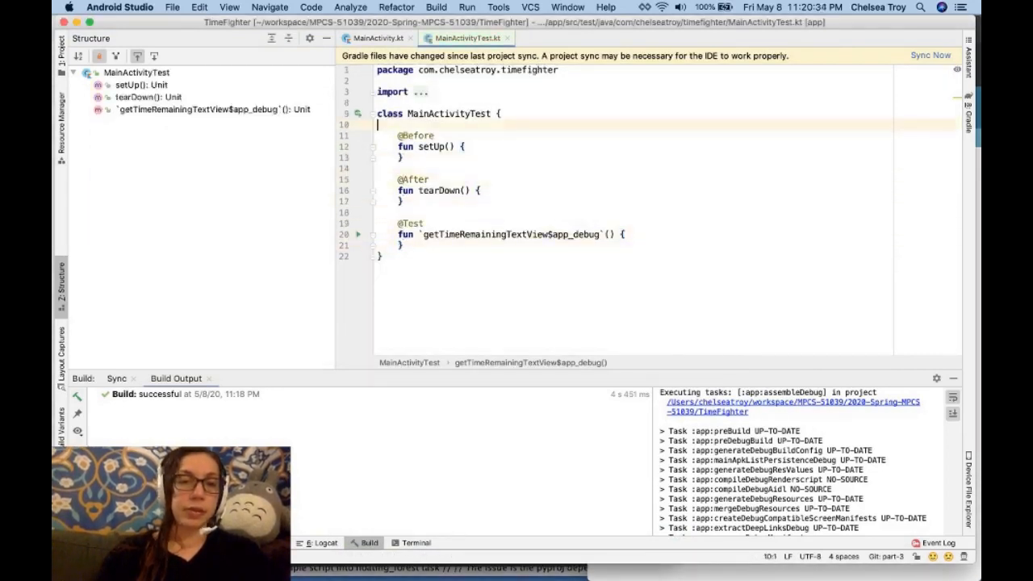
Expand the collapsed imports and delete the generated time-remaining test method name.
{"action": "left_click", "coordinate": [423, 91]}
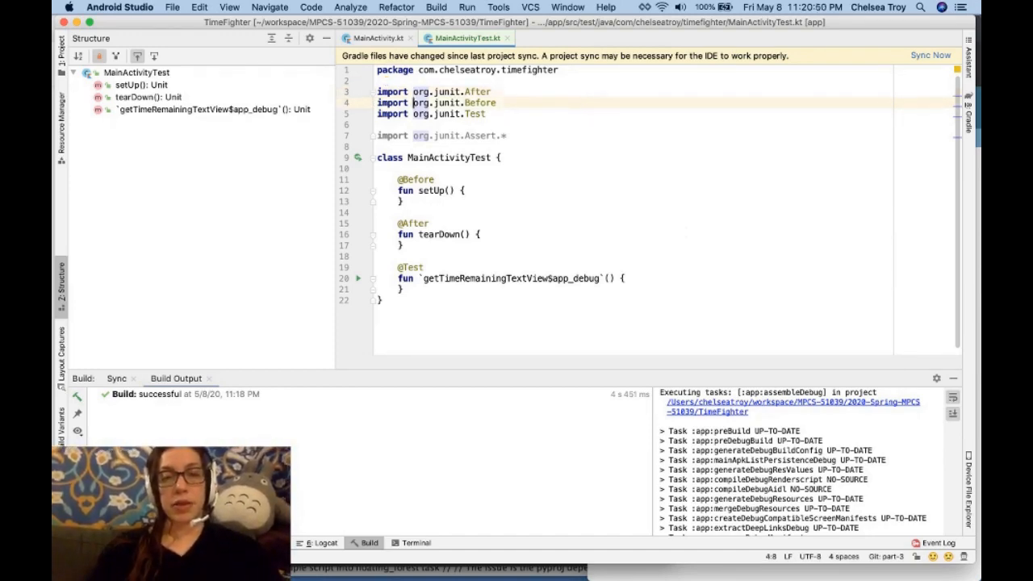
{"action": "left_click", "coordinate": [381, 168]}
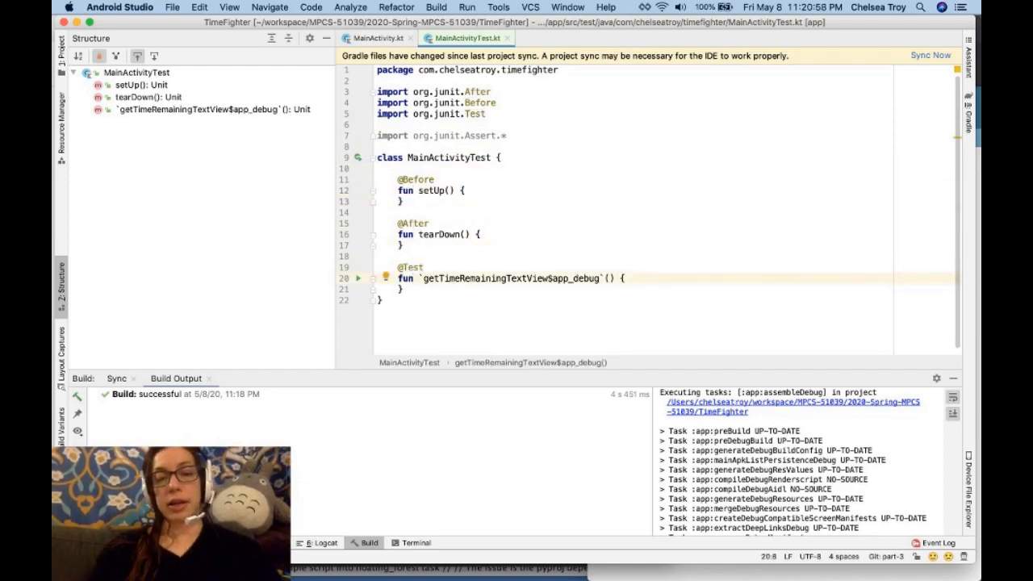
{"action": "left_click", "coordinate": [419, 278]}
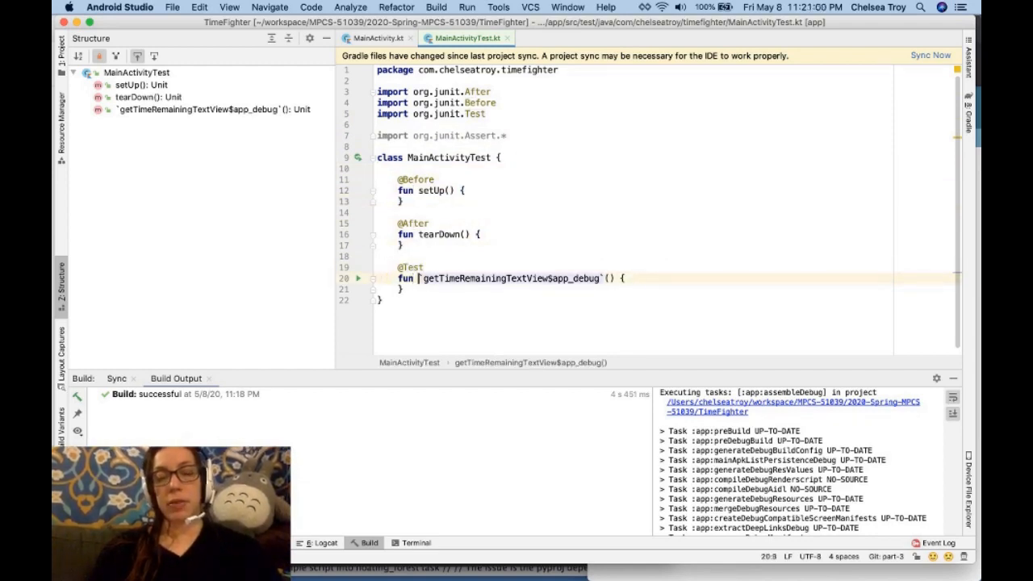
{"action": "double_click", "coordinate": [509, 279]}
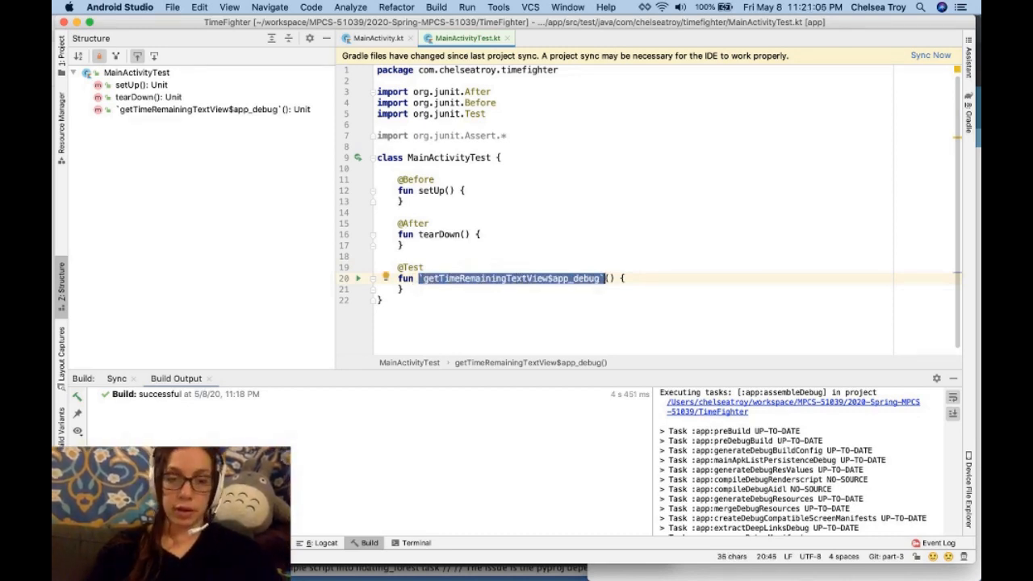
{"action": "mouse_move", "coordinate": [597, 122]}
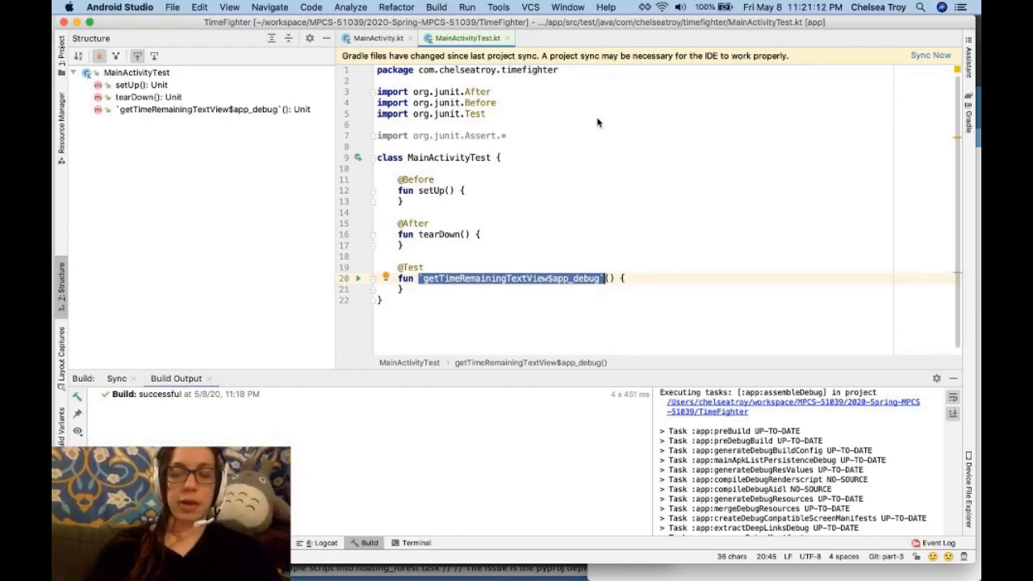
{"action": "key", "text": "Delete"}
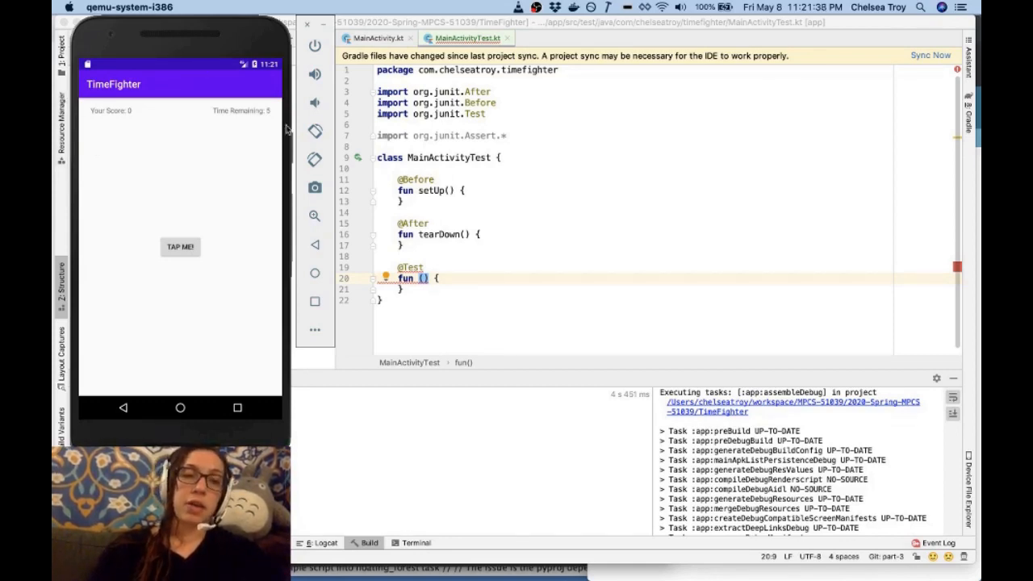
{"action": "mouse_move", "coordinate": [225, 128]}
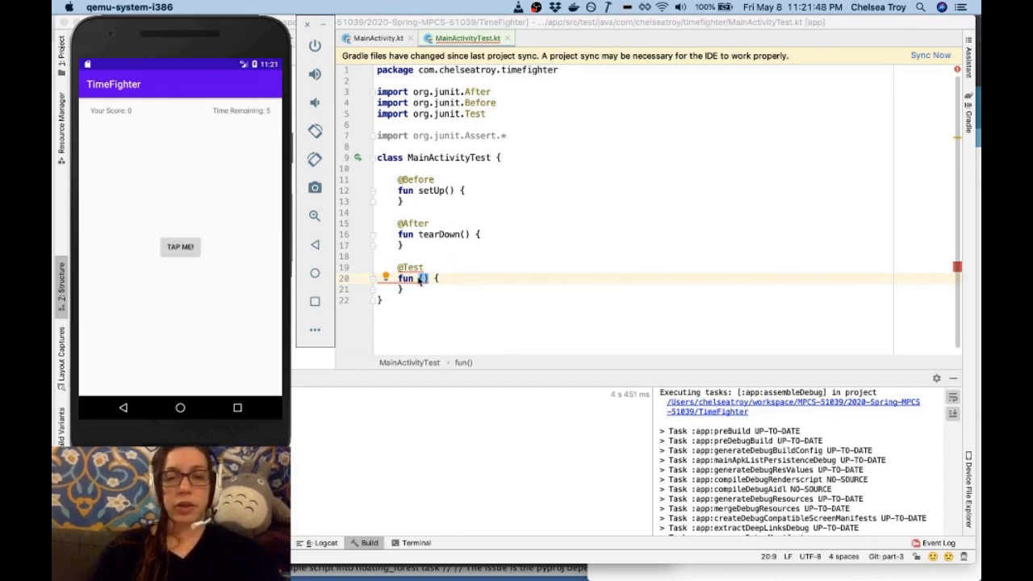
Confirm the emulator shows 'Your Score: 0', then return to the Android Studio editor.
{"action": "left_click", "coordinate": [60, 274]}
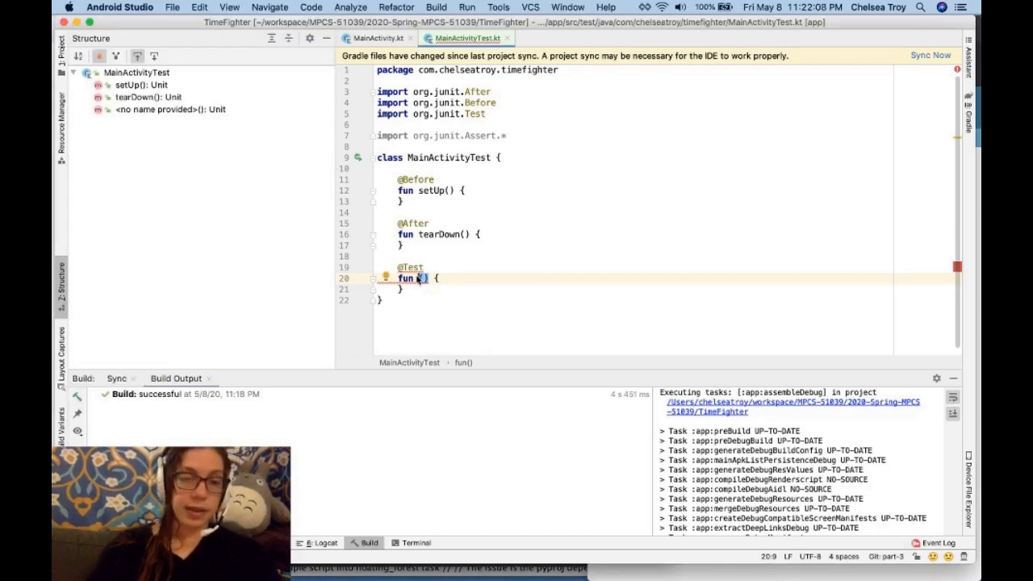
Type the test function name mainActivity_startsWithInitialScore.
{"action": "type", "text": "mainActi"}
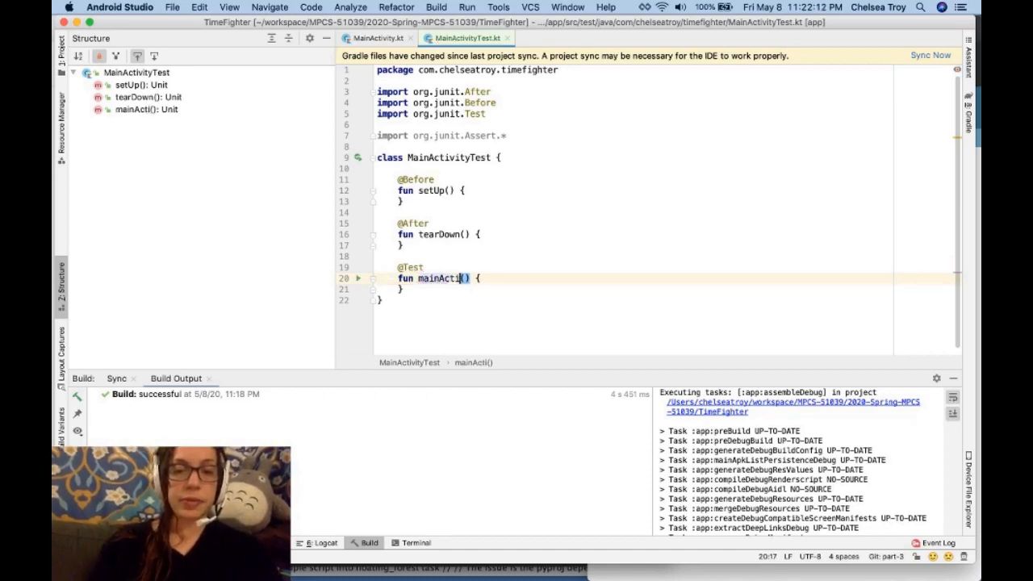
{"action": "type", "text": "vity"}
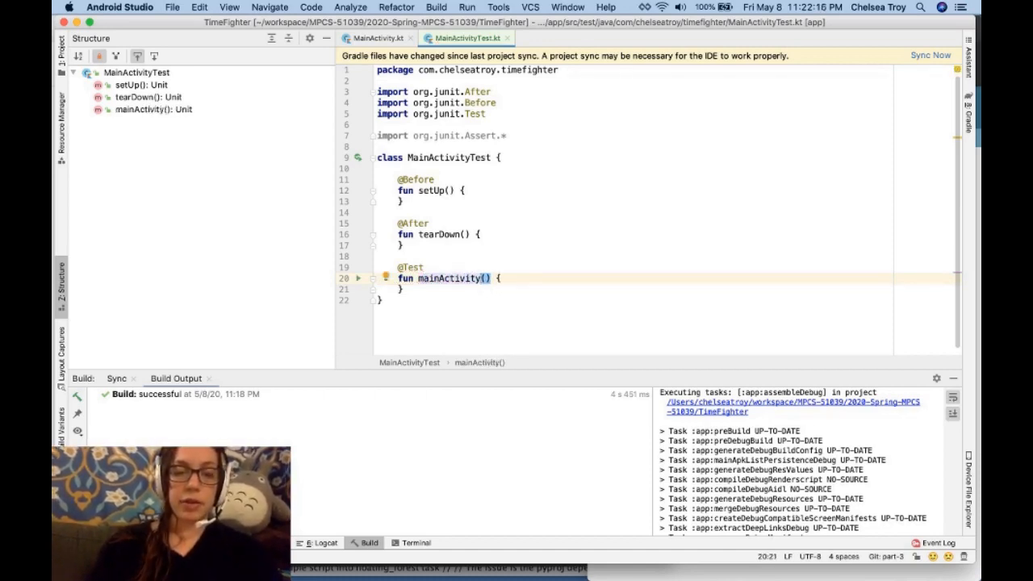
{"action": "type", "text": "_"}
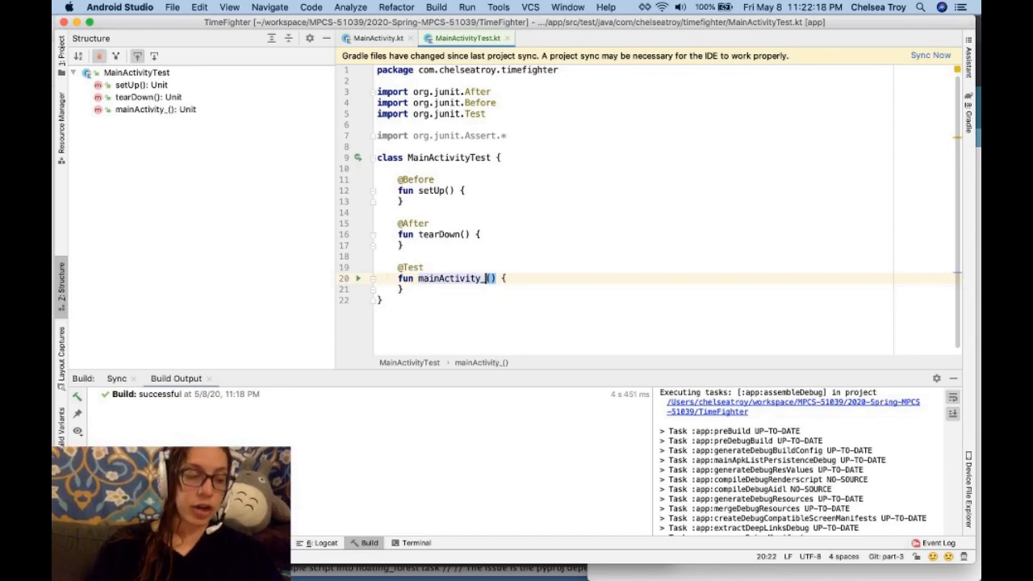
{"action": "type", "text": "starts"}
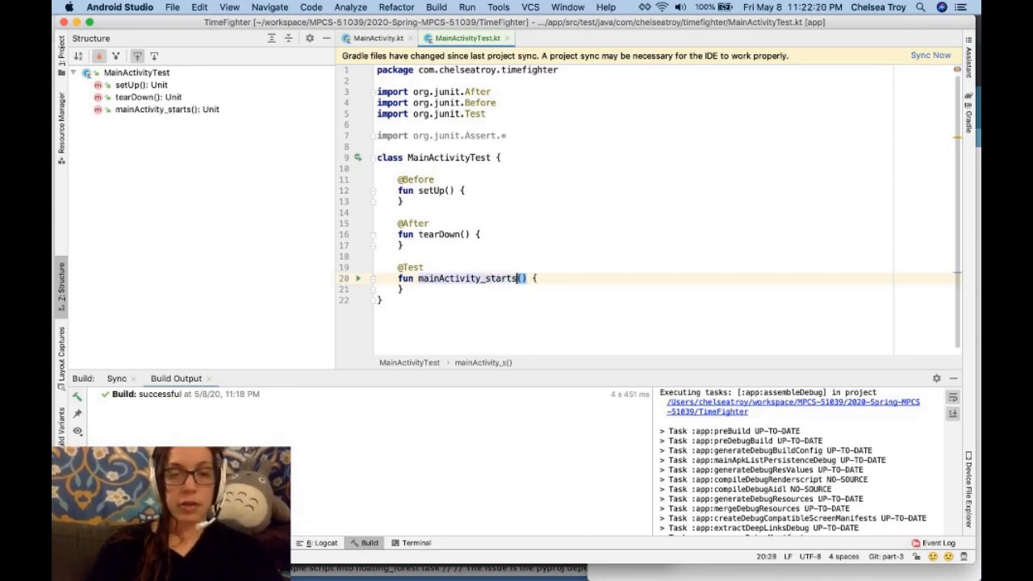
{"action": "type", "text": "WithInitials"}
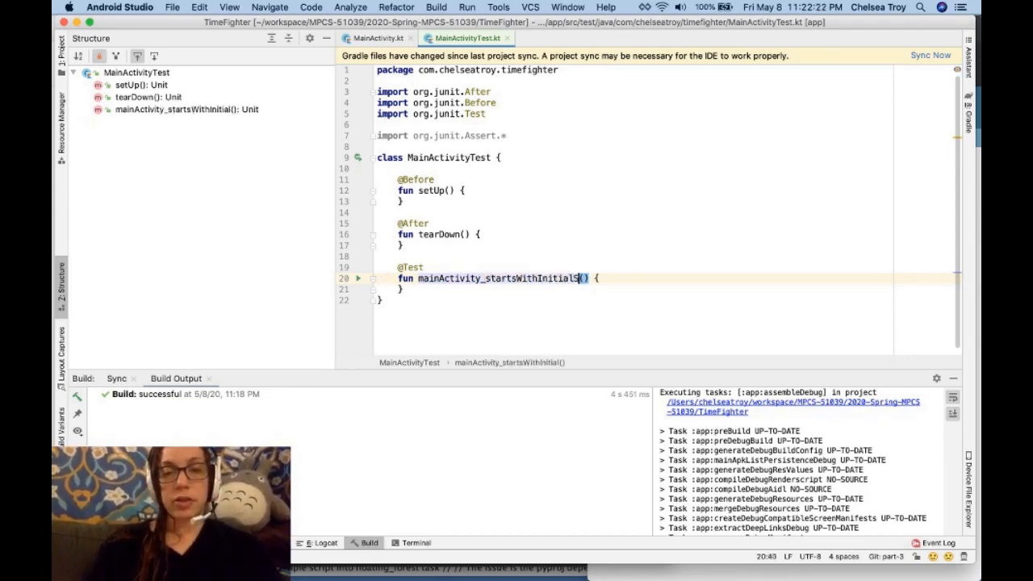
{"action": "type", "text": "Score"}
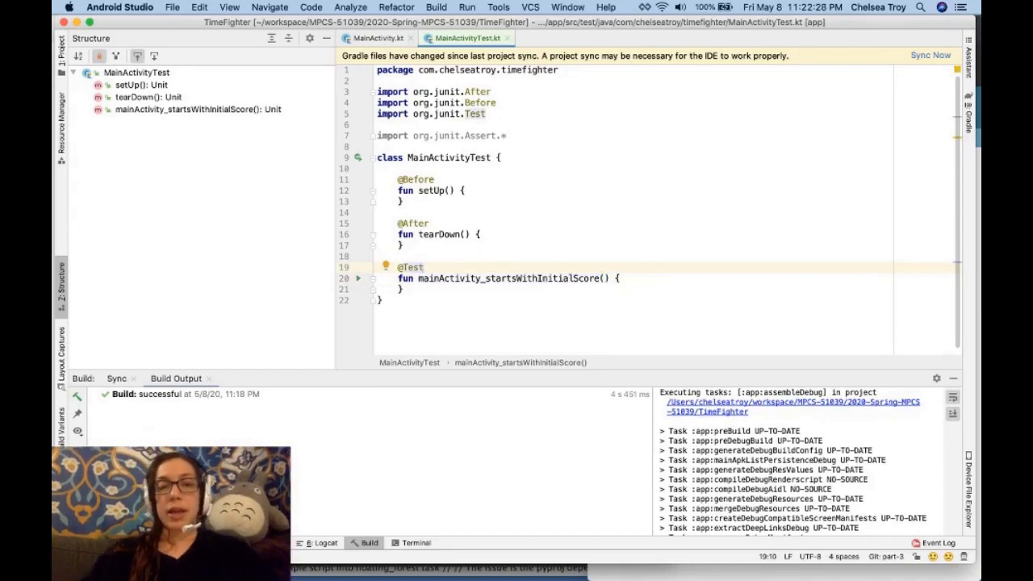
Drop the mainActivity_ prefix and insert Zero, giving startsWithZeroInitialScore.
{"action": "left_click", "coordinate": [597, 278]}
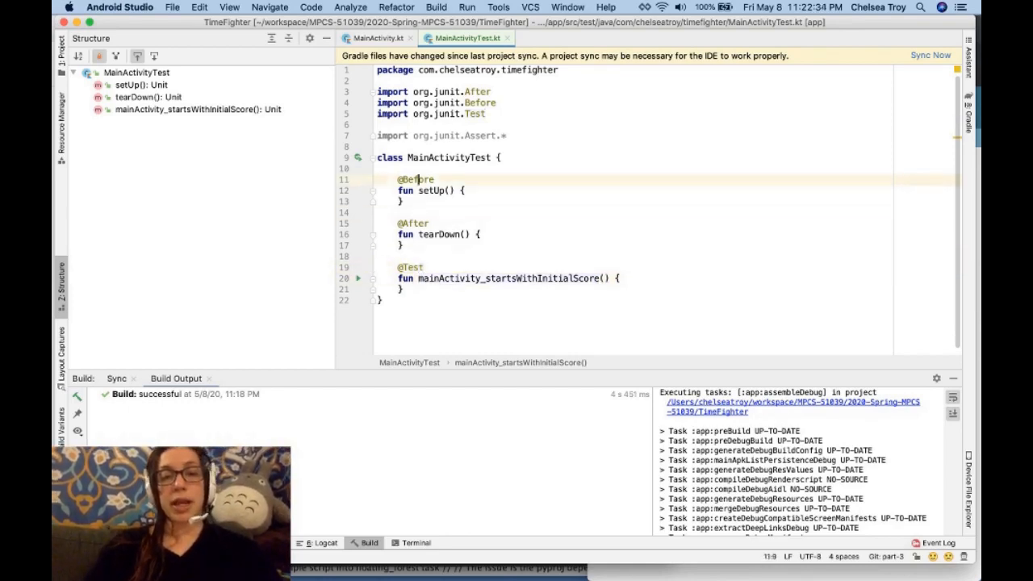
{"action": "left_click", "coordinate": [420, 158]}
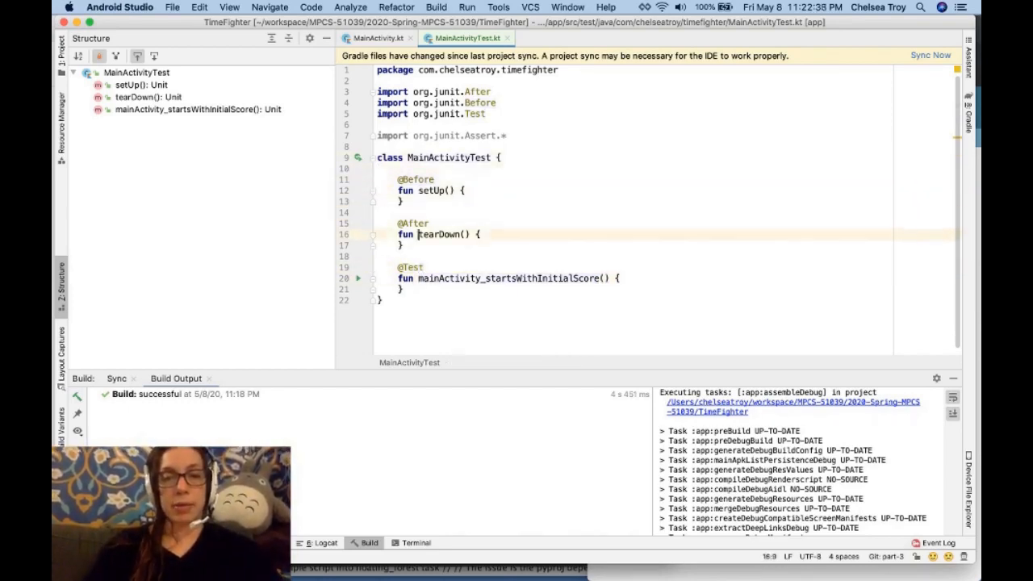
{"action": "left_click", "coordinate": [484, 277]}
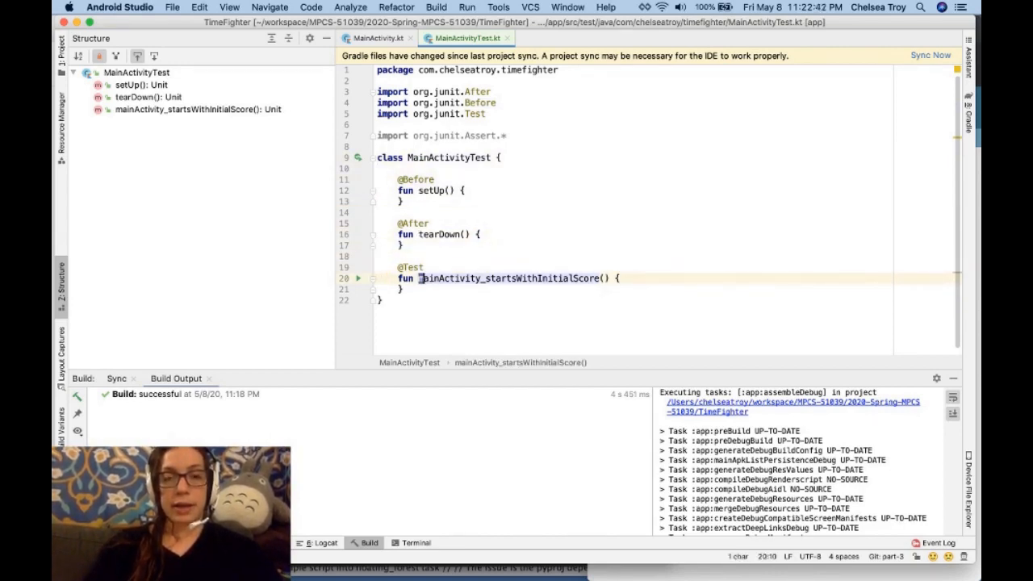
{"action": "double_click", "coordinate": [450, 277]}
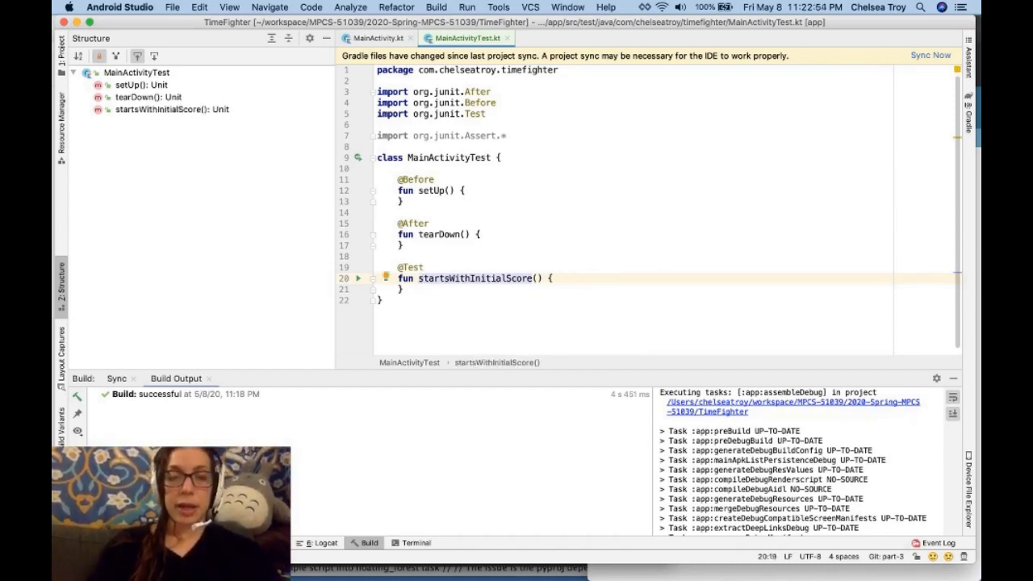
{"action": "left_click", "coordinate": [464, 278]}
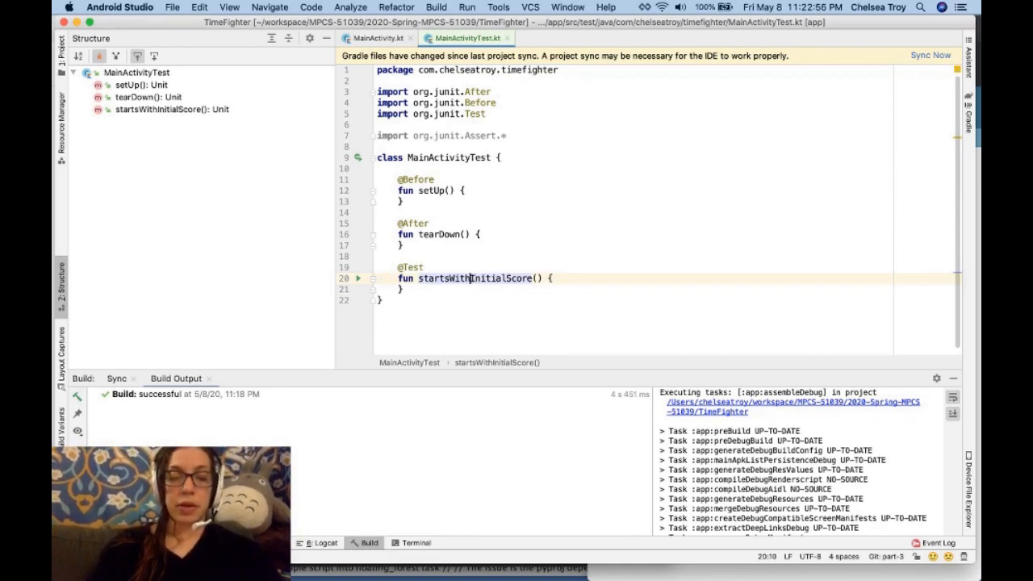
{"action": "type", "text": "Zero"}
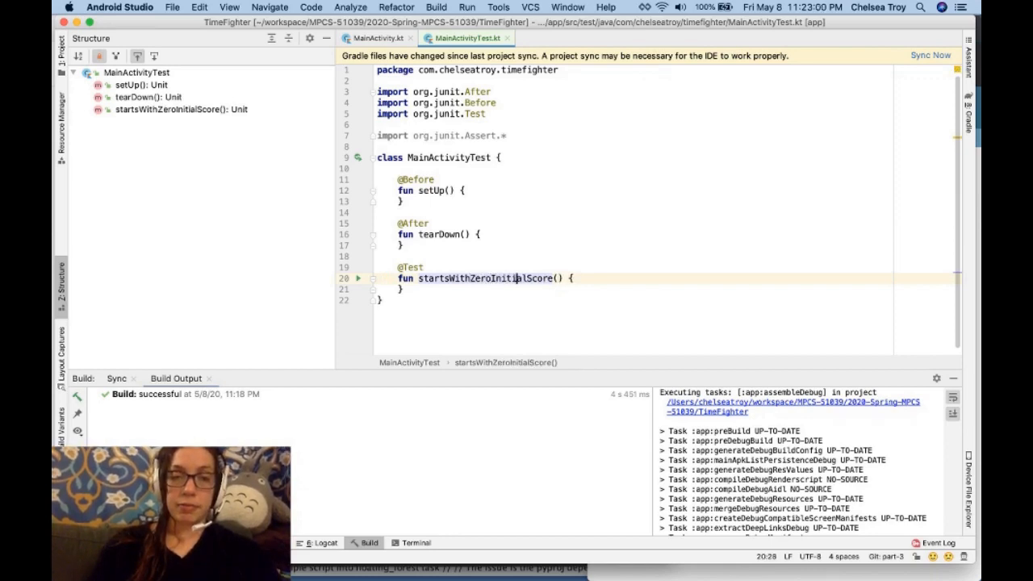
{"action": "left_click", "coordinate": [572, 278]}
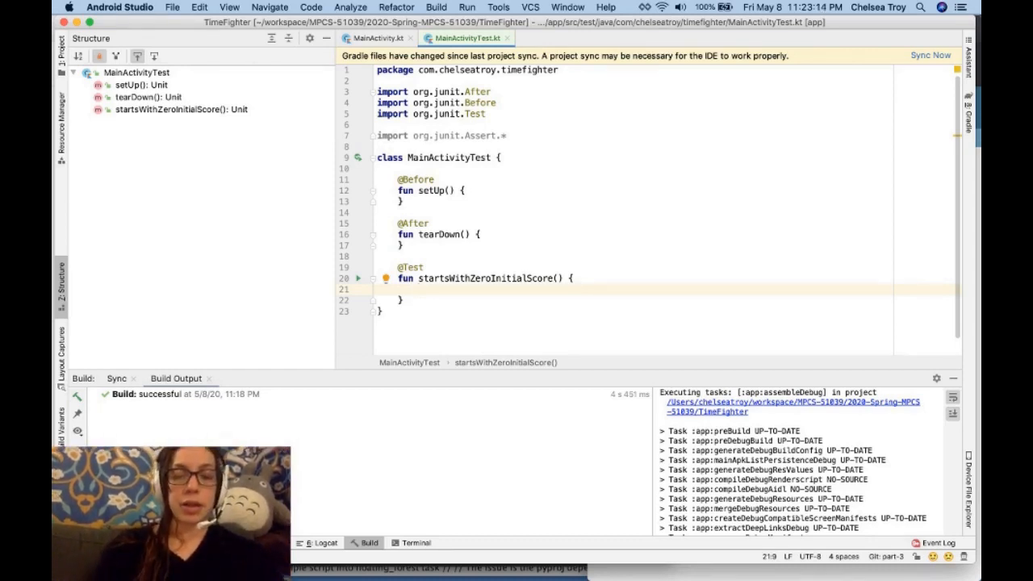
Add '// Given', When and Then comment lines inside the test body.
{"action": "type", "text": "// Given"}
{"action": "type", "text": "//        When"}
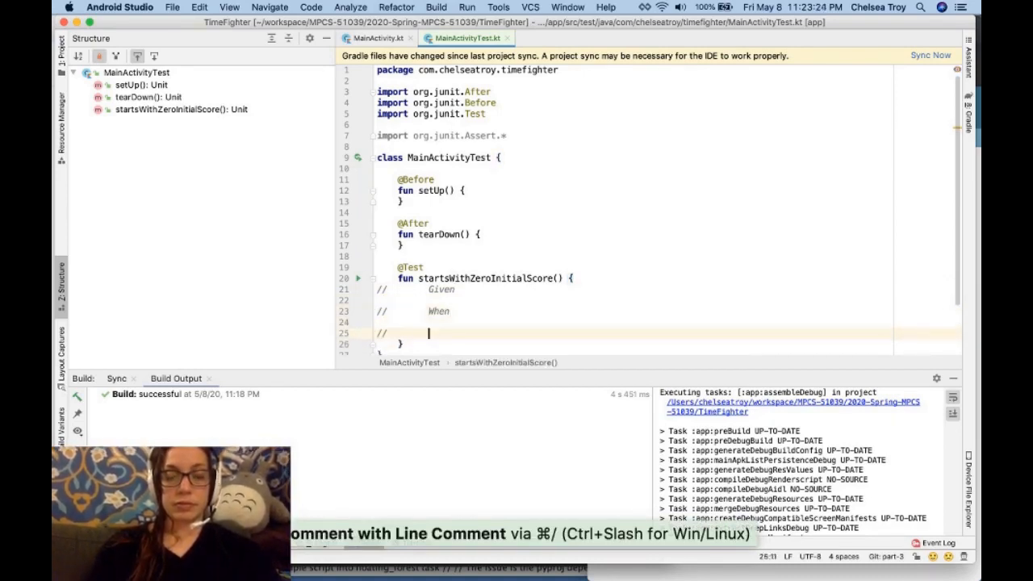
{"action": "type", "text": "Then"}
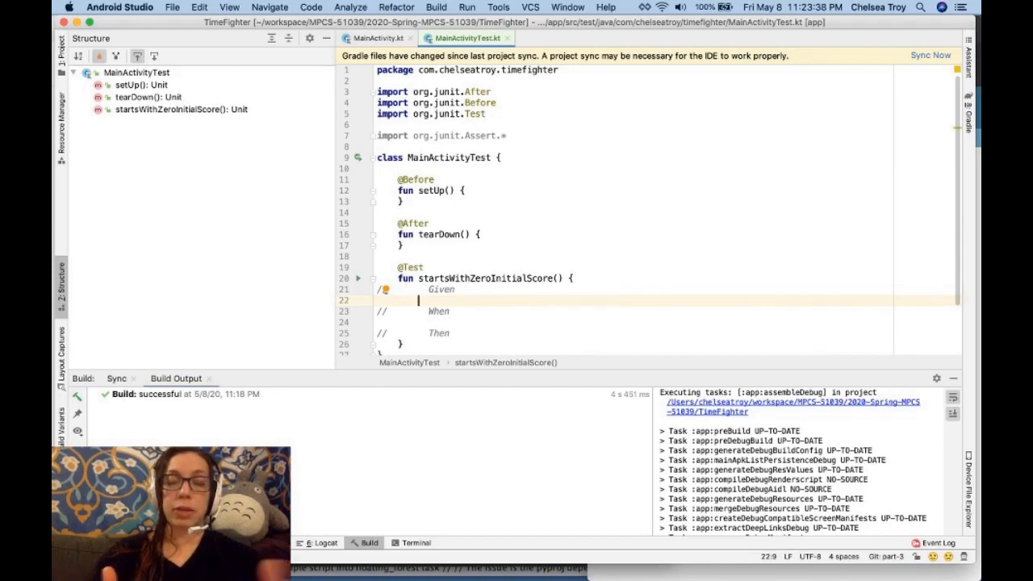
{"action": "mouse_move", "coordinate": [535, 289]}
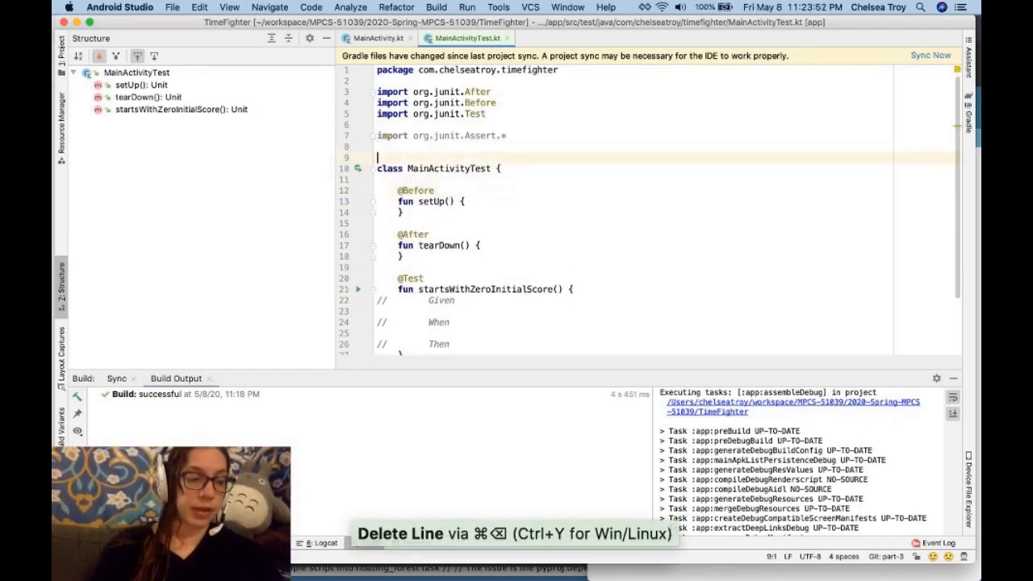
{"action": "type", "text": "@"}
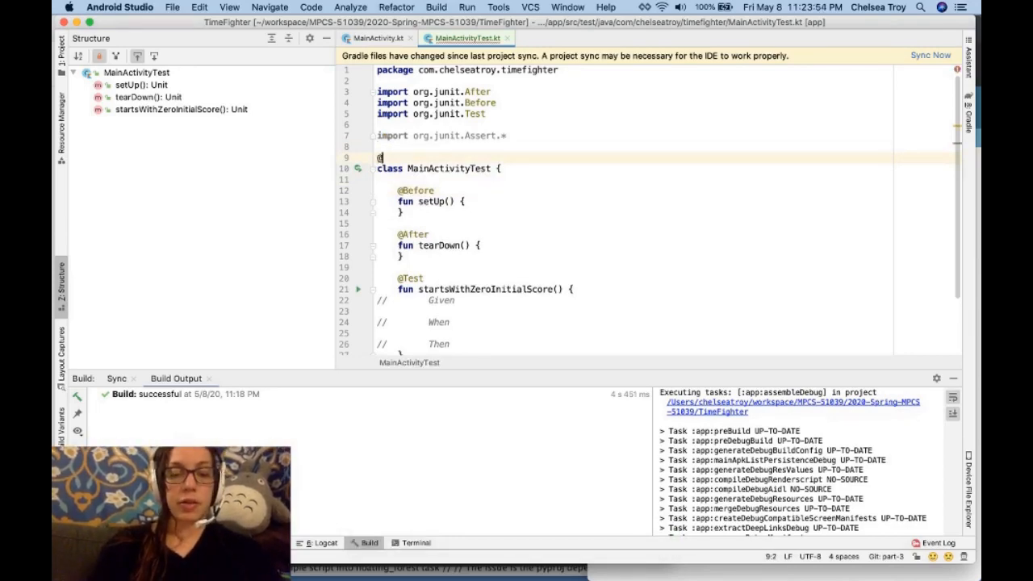
{"action": "type", "text": "@Run"}
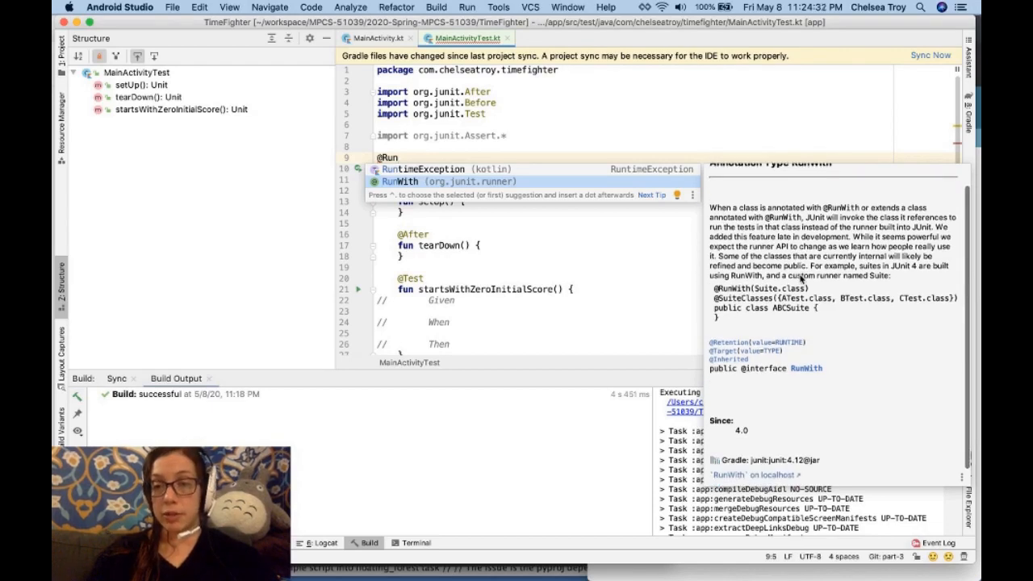
{"action": "mouse_move", "coordinate": [849, 317]}
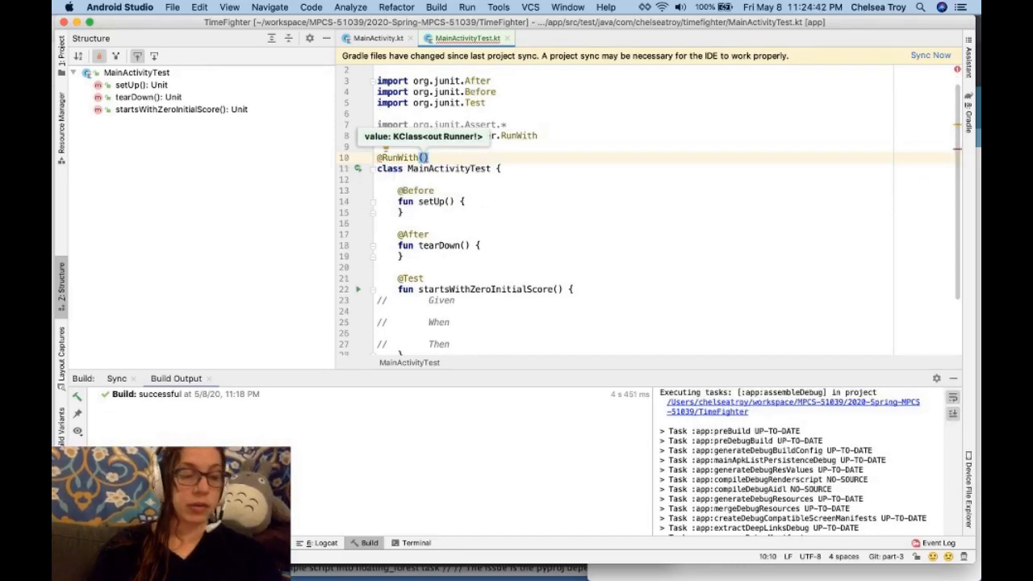
{"action": "type", "text": "Robo"}
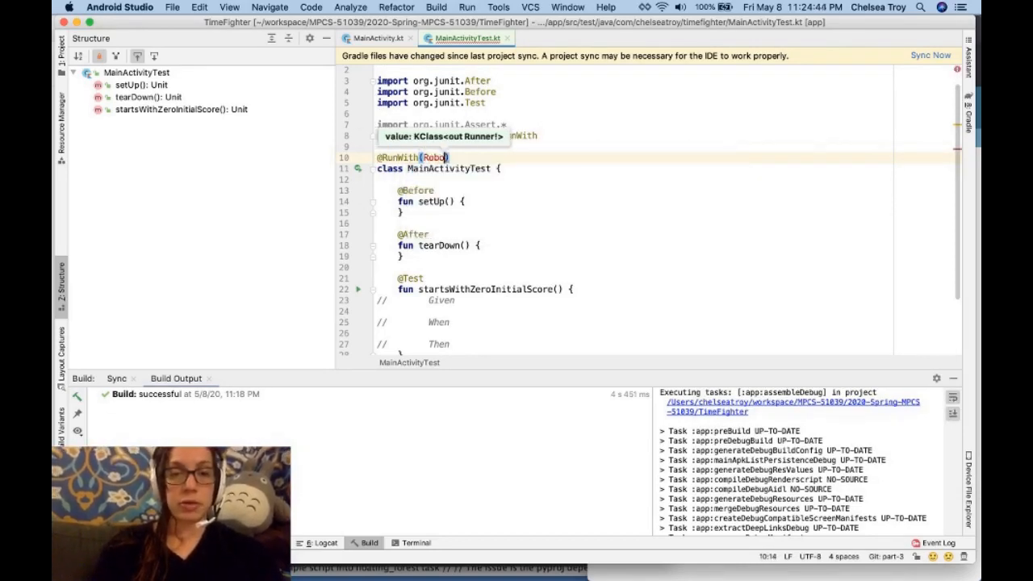
{"action": "type", "text": "lec"}
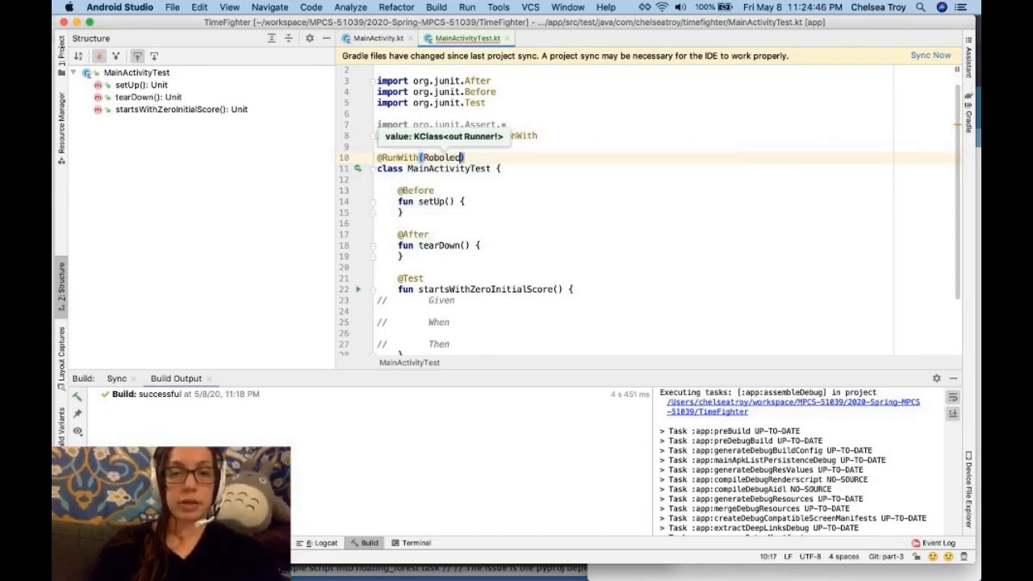
{"action": "type", "text": "tric"}
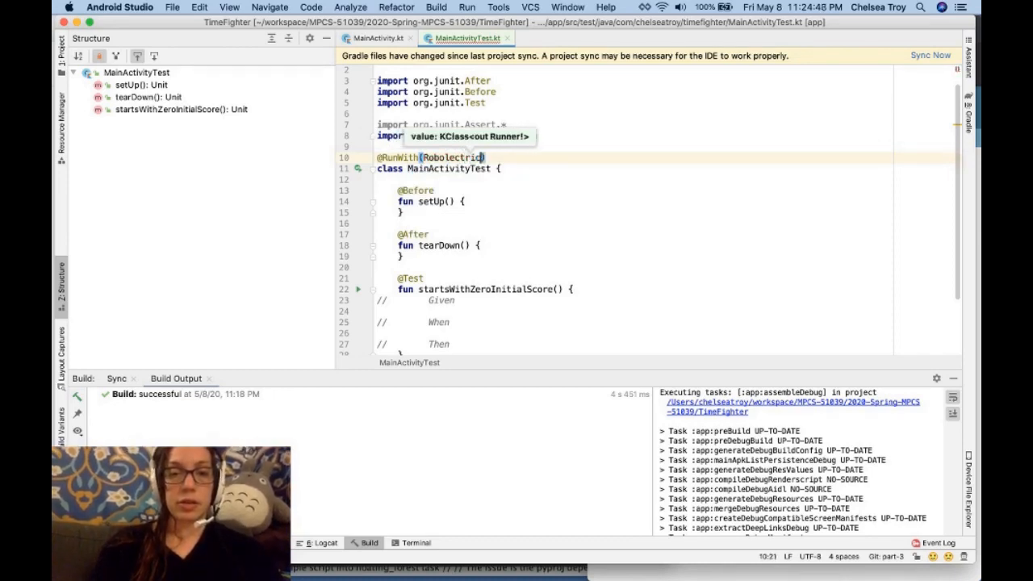
{"action": "type", "text": "TestRunner"}
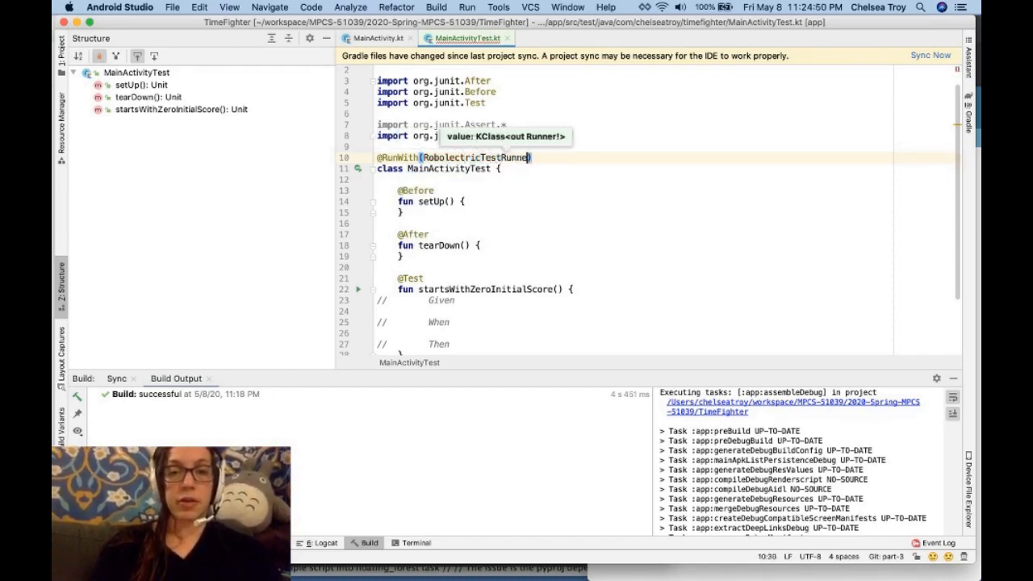
{"action": "type", "text": "::class"}
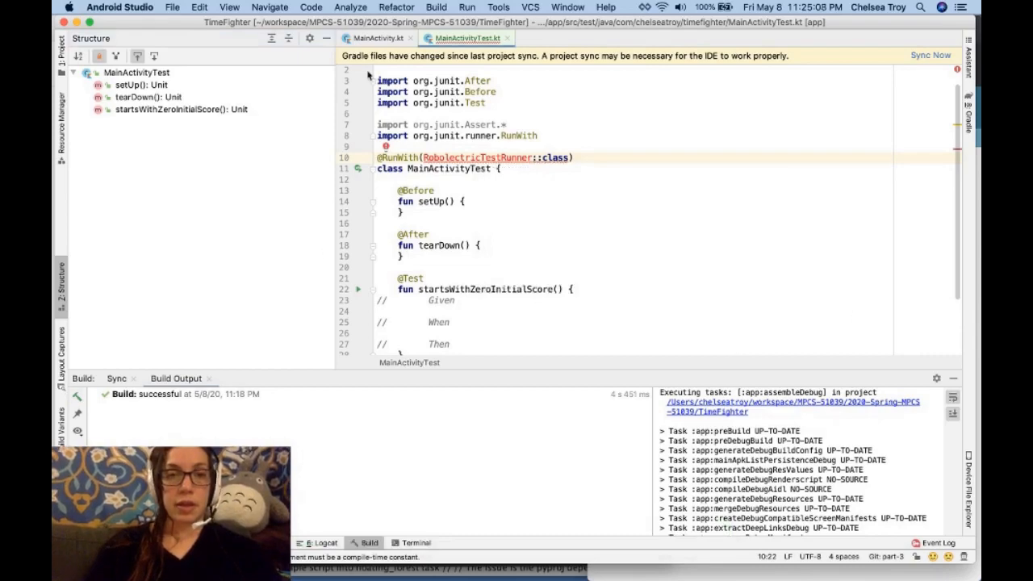
Browse the Build, Run and Help menus looking for a cleaning command.
{"action": "left_click", "coordinate": [436, 7]}
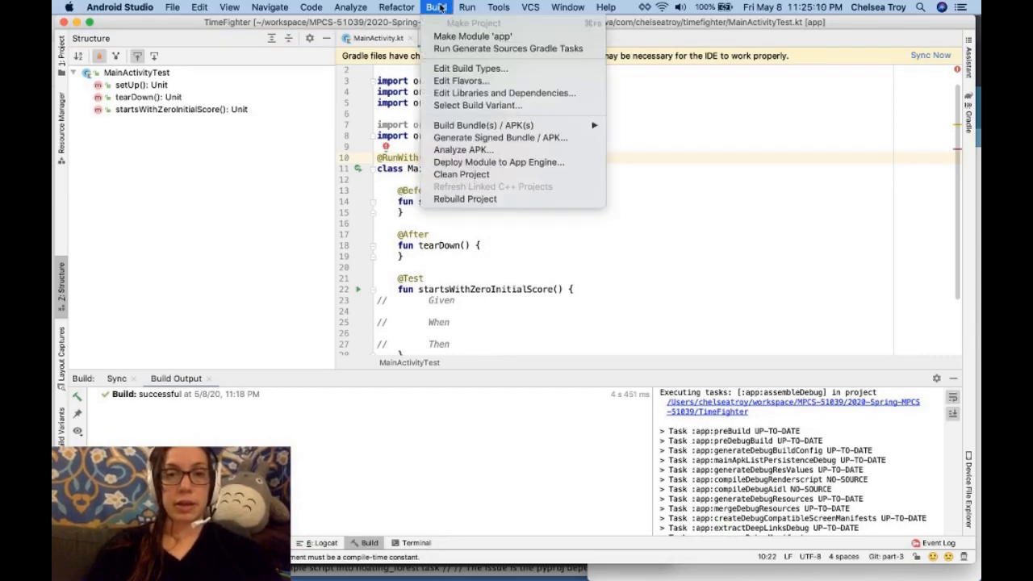
{"action": "left_click", "coordinate": [466, 7]}
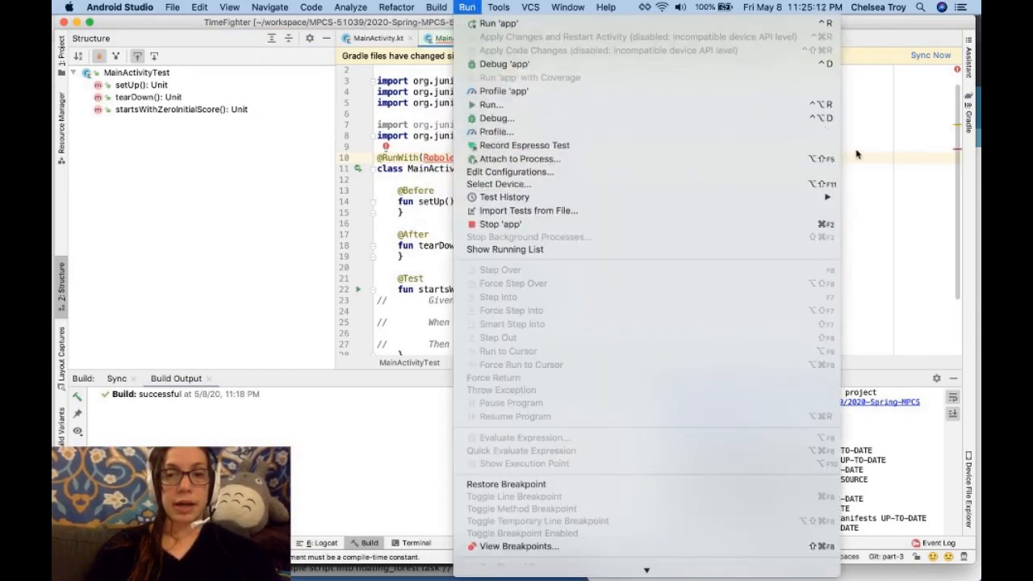
{"action": "left_click", "coordinate": [606, 7]}
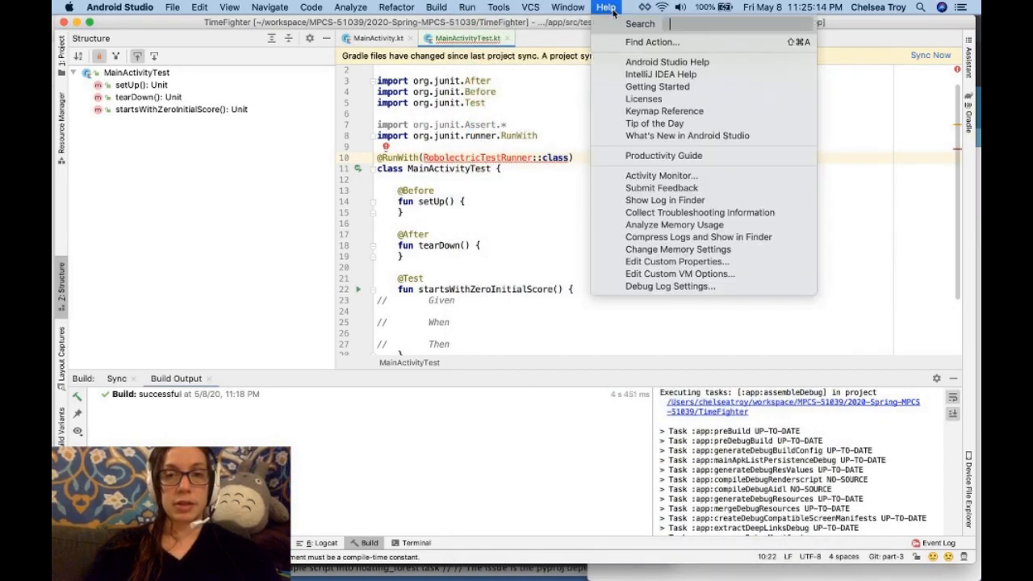
{"action": "left_click", "coordinate": [520, 249]}
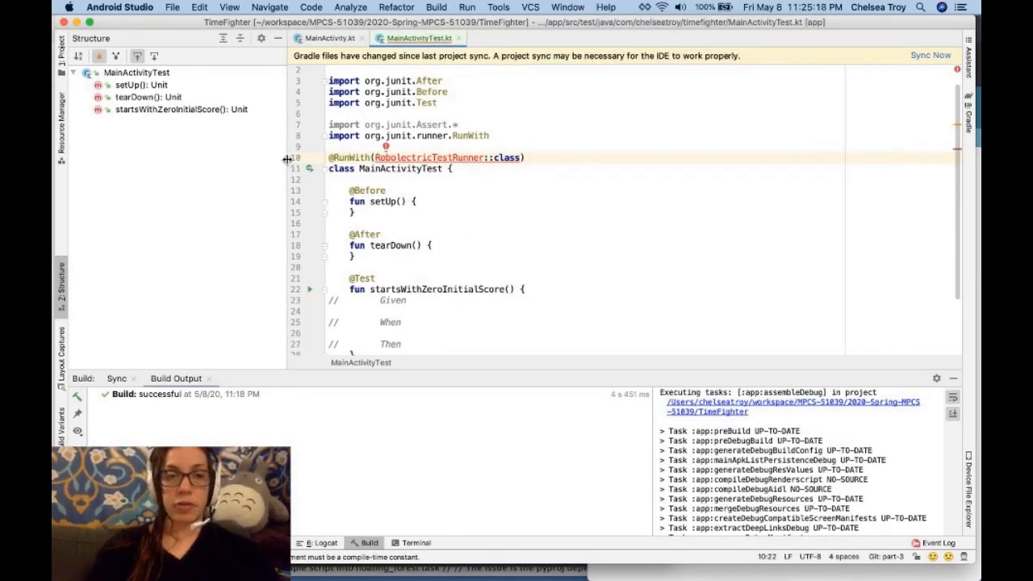
{"action": "left_click", "coordinate": [612, 128]}
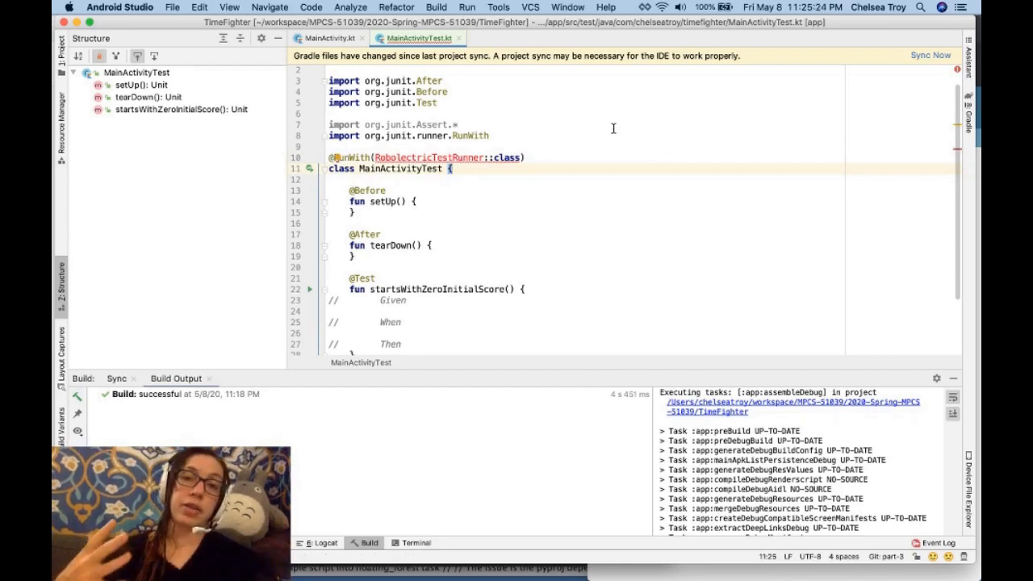
{"action": "mouse_move", "coordinate": [562, 136]}
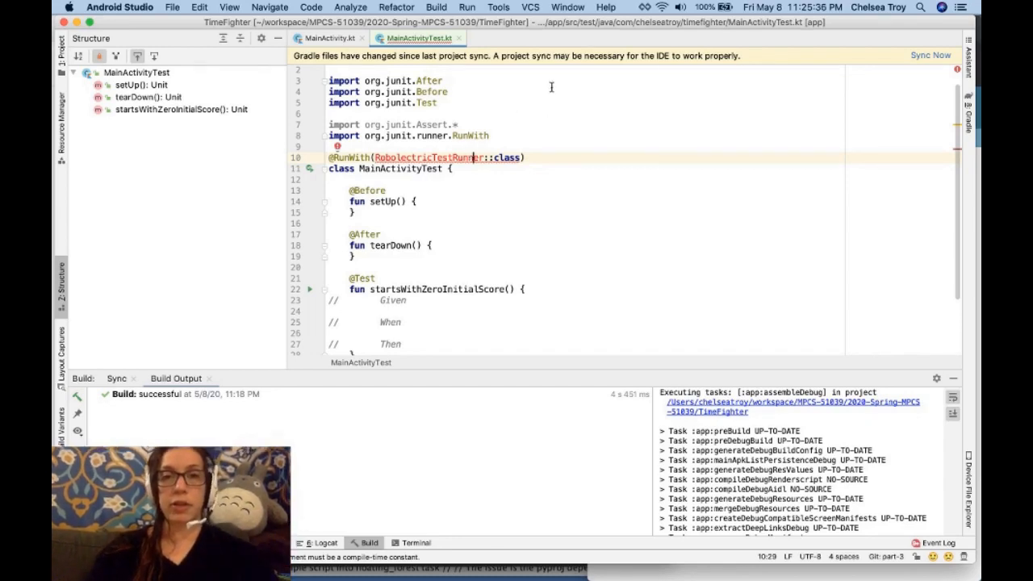
Search Help for 'cle', then run Build > Clean Project.
{"action": "left_click", "coordinate": [605, 7]}
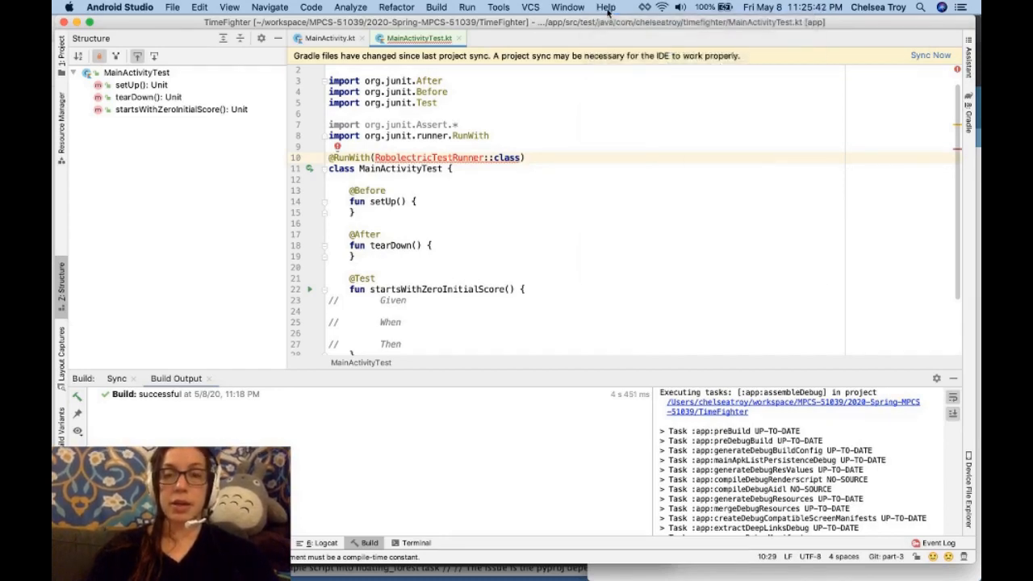
{"action": "left_click", "coordinate": [605, 7]}
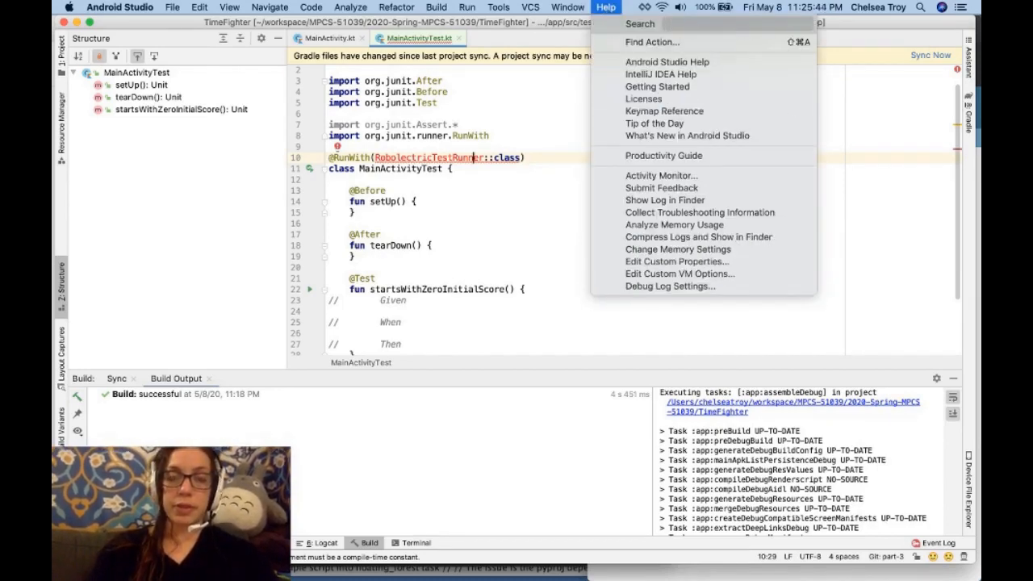
{"action": "type", "text": "cle"}
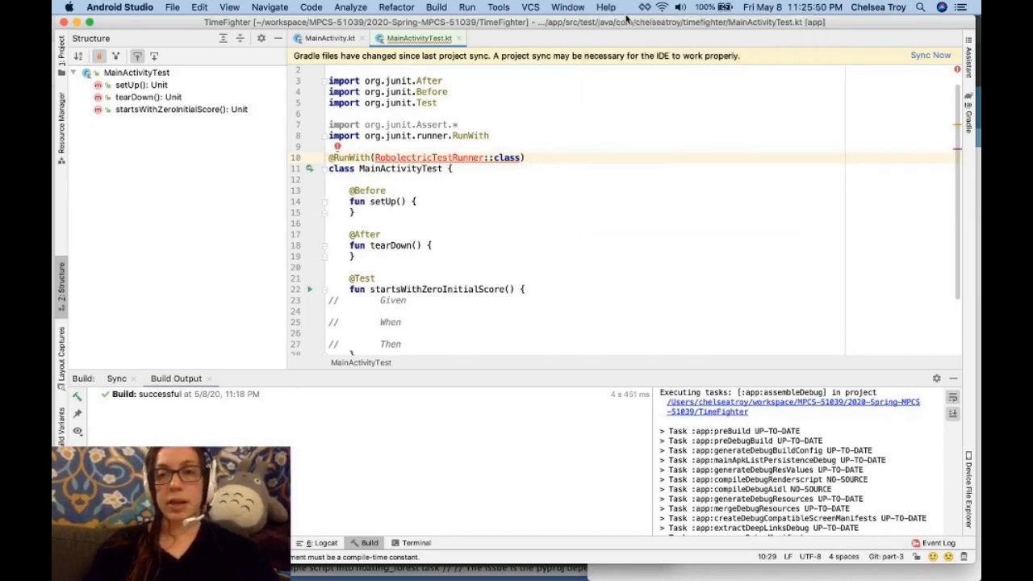
{"action": "left_click", "coordinate": [436, 7]}
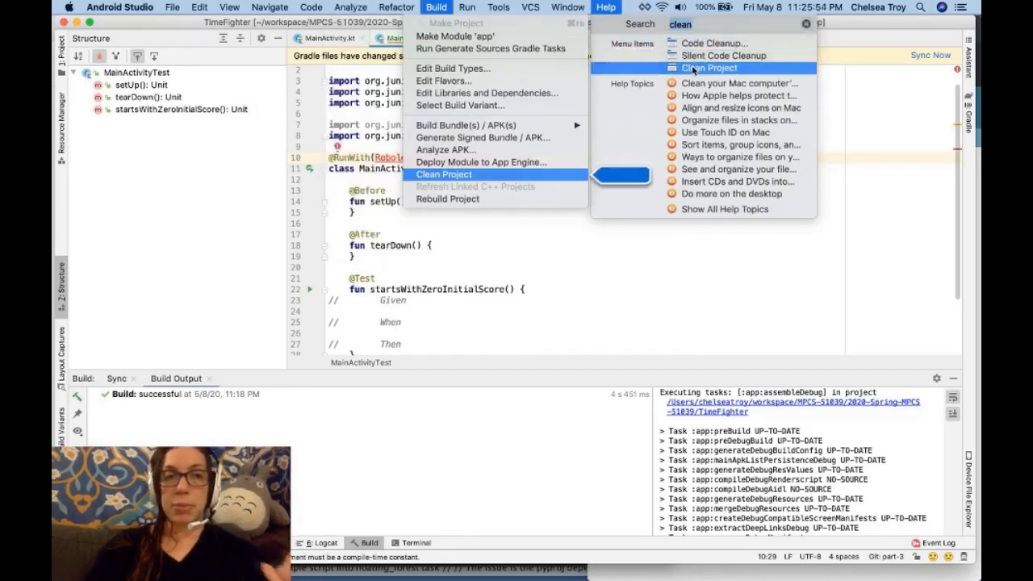
{"action": "left_click", "coordinate": [350, 7]}
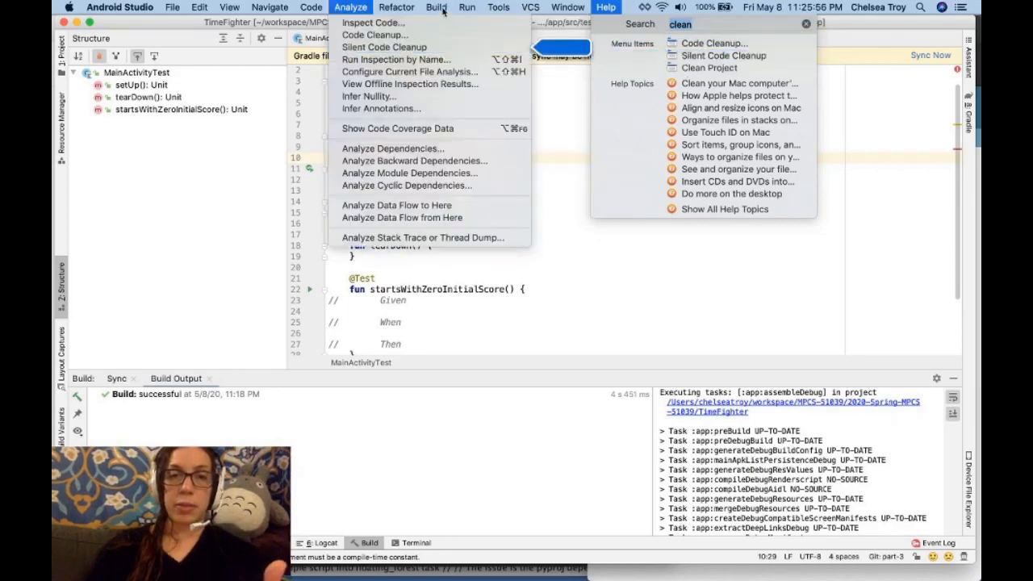
{"action": "left_click", "coordinate": [436, 8]}
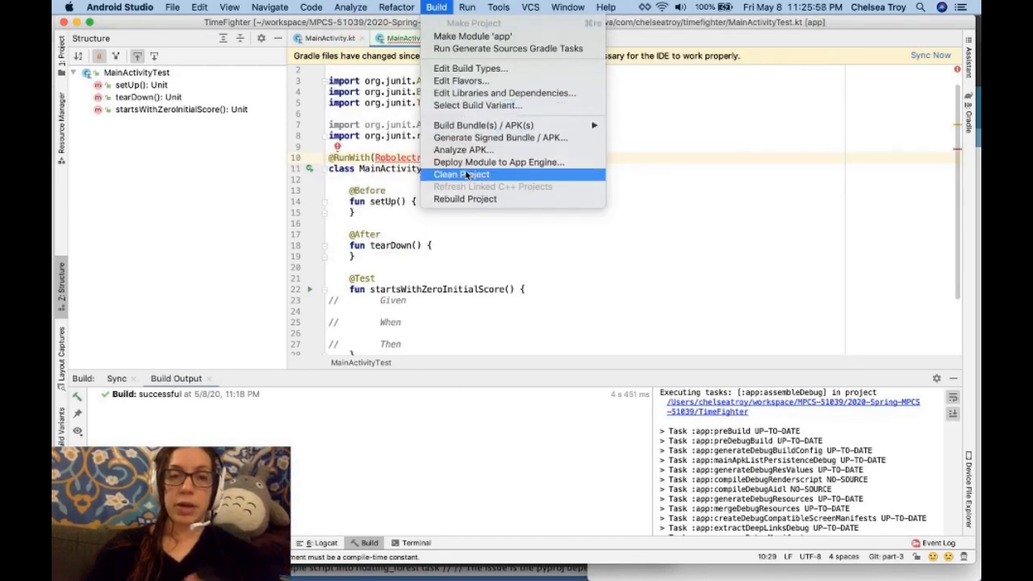
{"action": "left_click", "coordinate": [462, 175]}
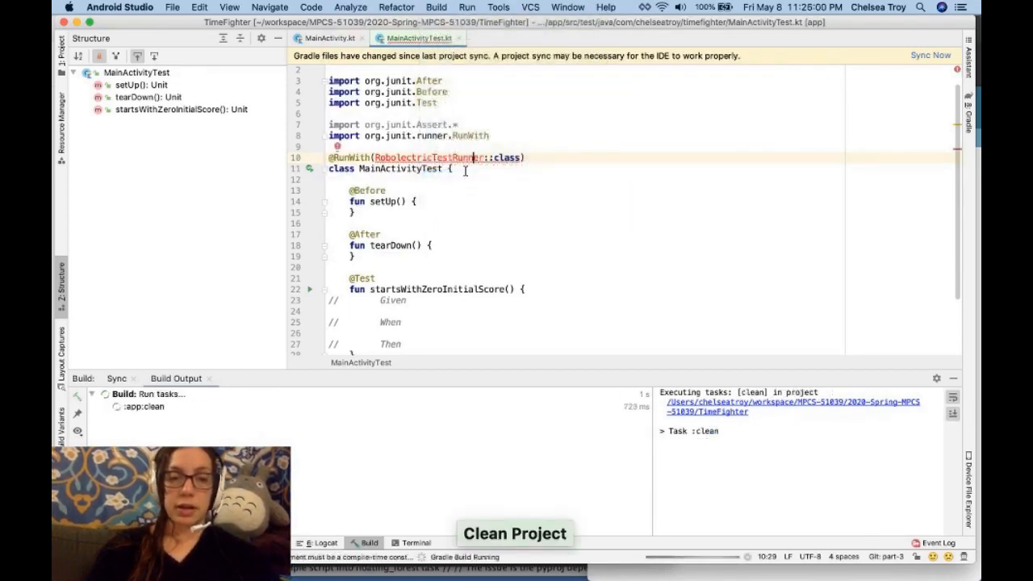
{"action": "left_click", "coordinate": [931, 55]}
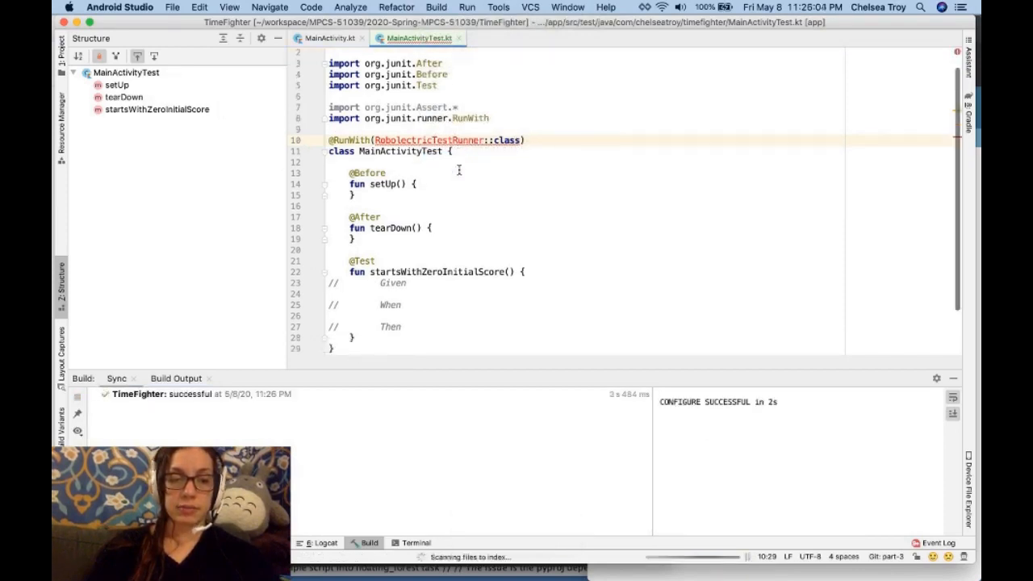
{"action": "mouse_move", "coordinate": [431, 140]}
{"action": "type", "text": "import org.robolectric.RobolectricTestRunner"}
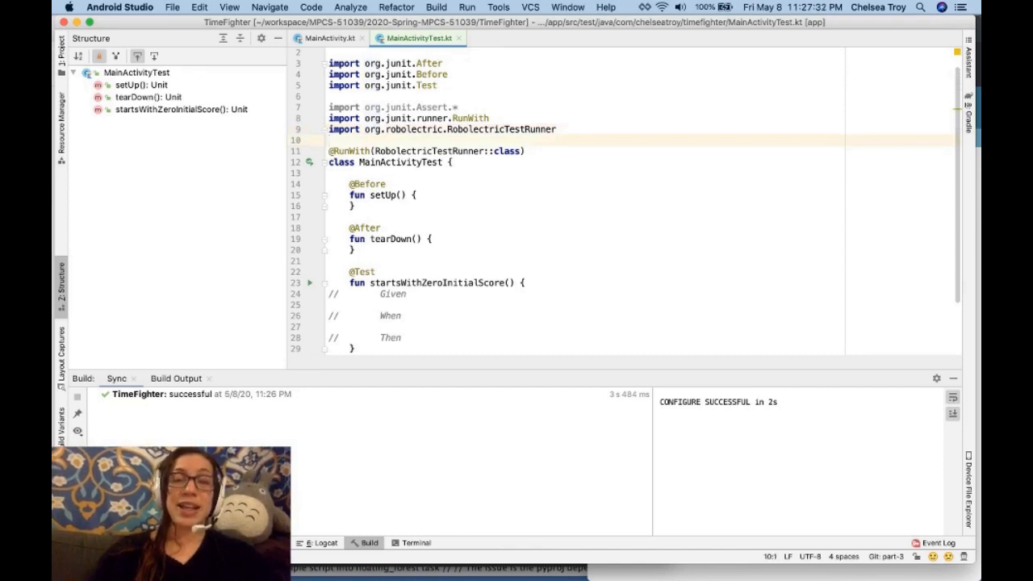
Import org.robolectric.RobolectricTestRunner, then place the caret on the empty Given line.
{"action": "left_click", "coordinate": [404, 162]}
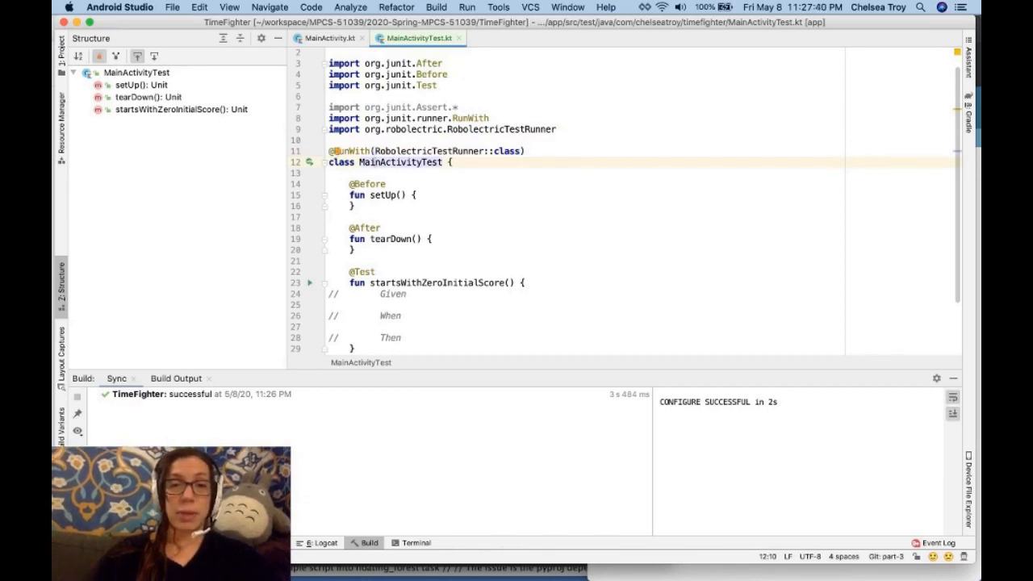
{"action": "left_click", "coordinate": [331, 173]}
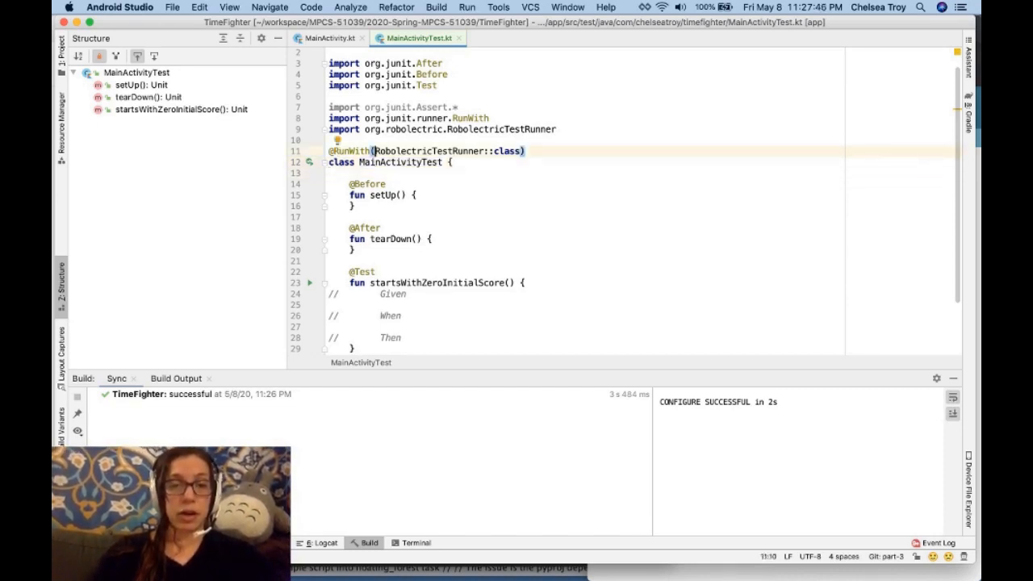
{"action": "left_click", "coordinate": [375, 293]}
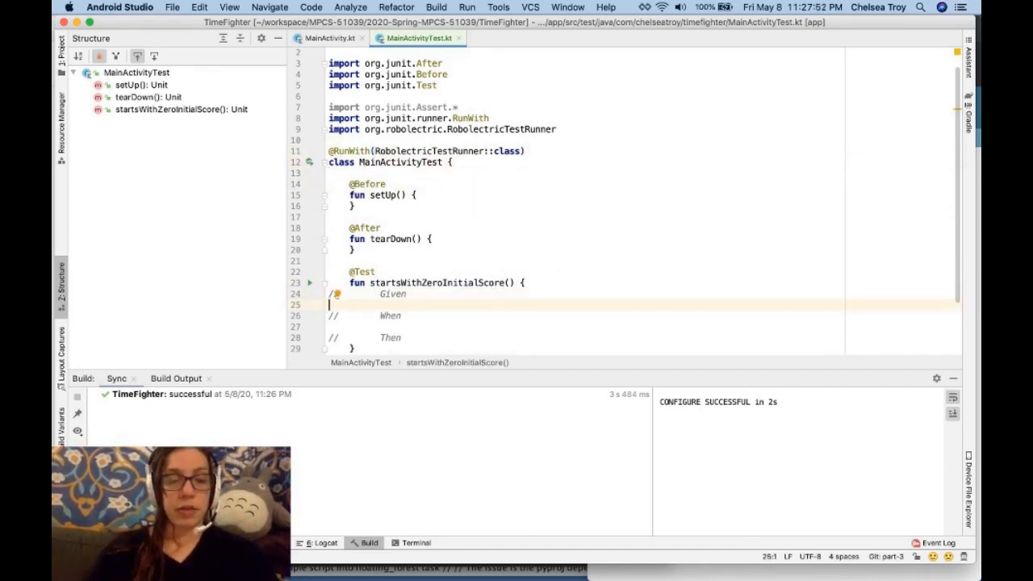
Start a Robolectric.buildActivity() call on the indented Given line, importing Robolectric.
{"action": "key", "text": "tab"}
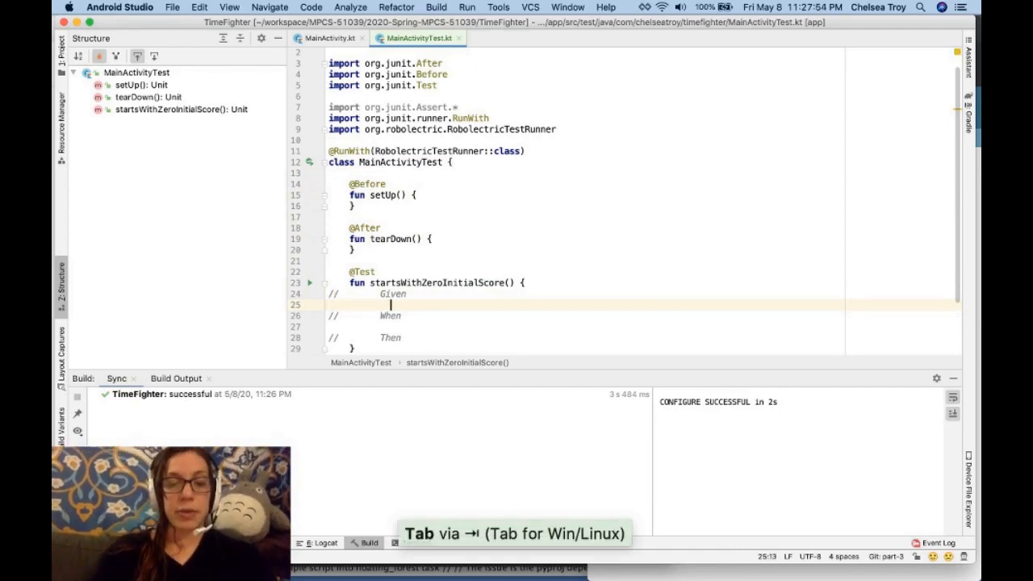
{"action": "type", "text": "Robolec"}
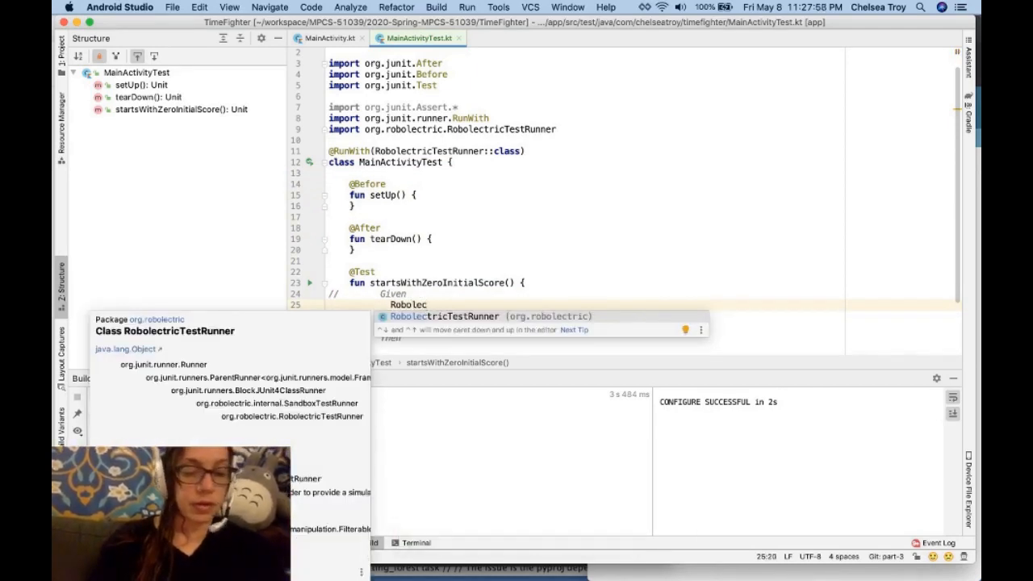
{"action": "type", "text": "tric."}
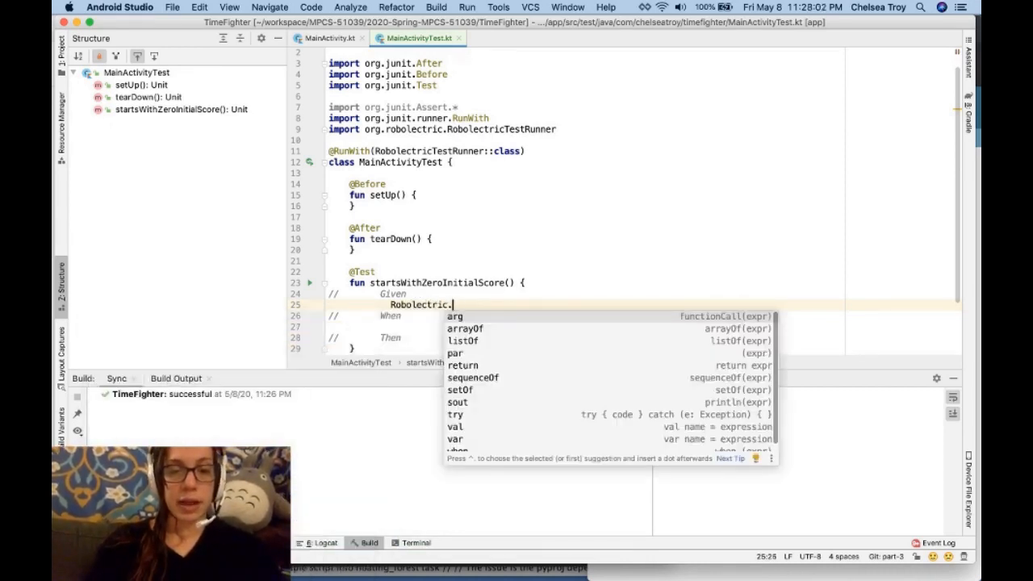
{"action": "type", "text": "b"}
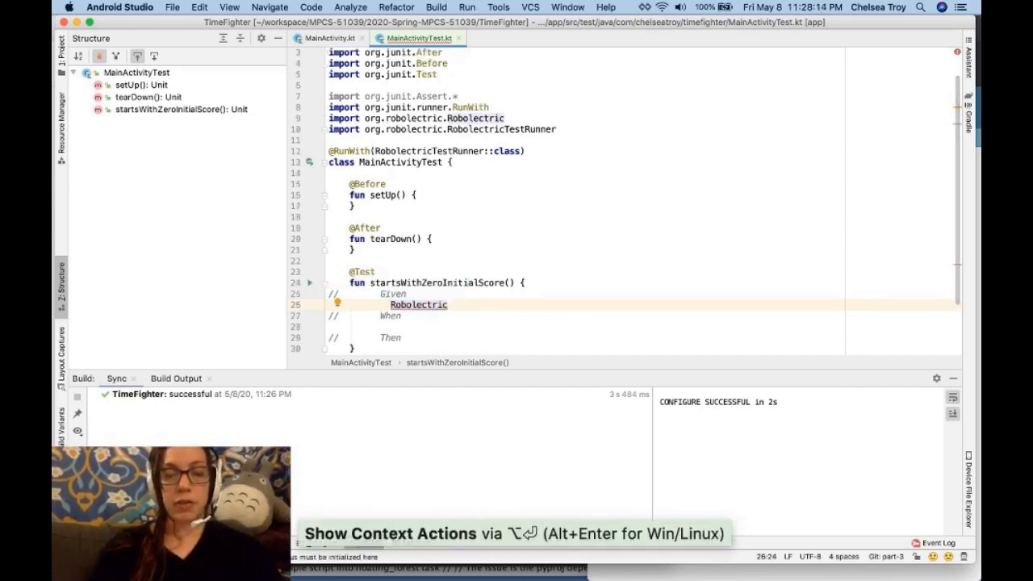
{"action": "type", "text": "."}
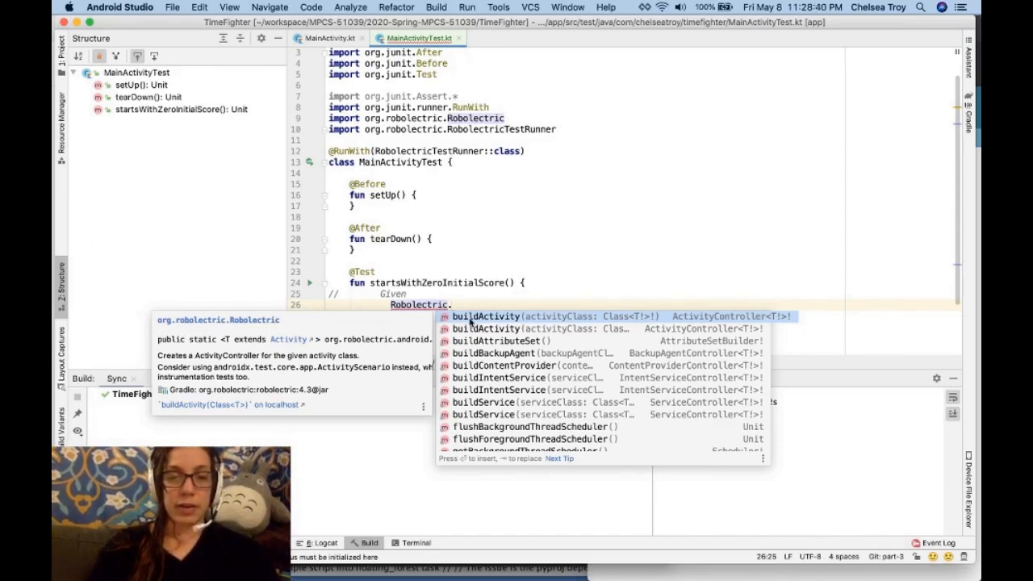
{"action": "mouse_move", "coordinate": [337, 320]}
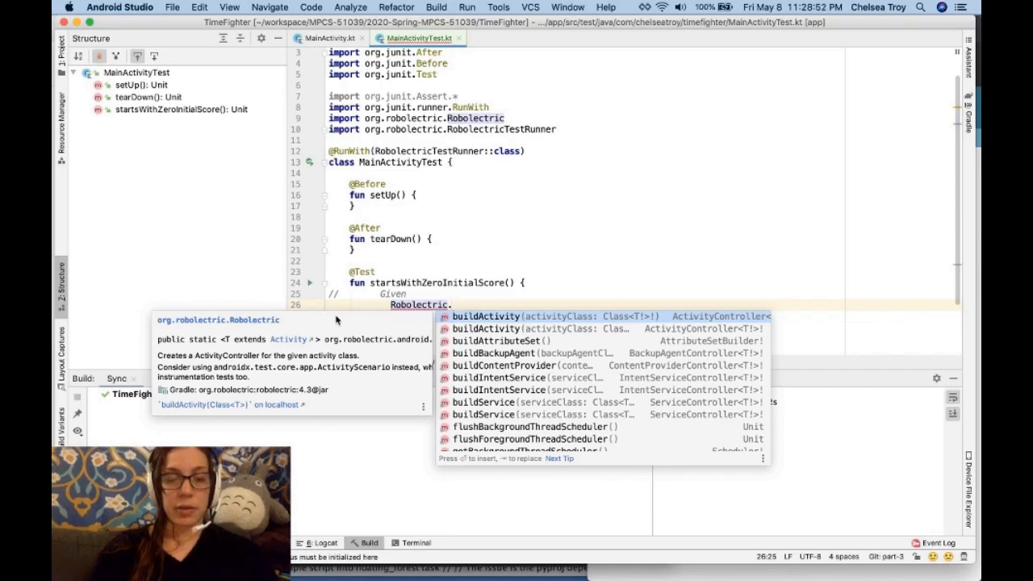
{"action": "type", "text": "buildActivity("}
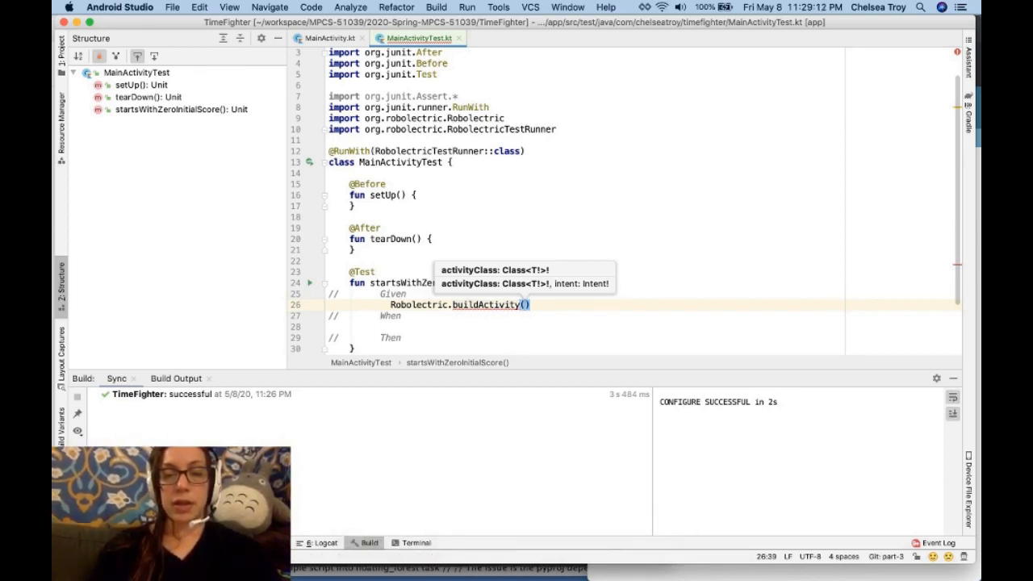
Pass MainActivity::class.java to buildActivity() and chain .create() on the next line.
{"action": "type", "text": "MainActivity.cl"}
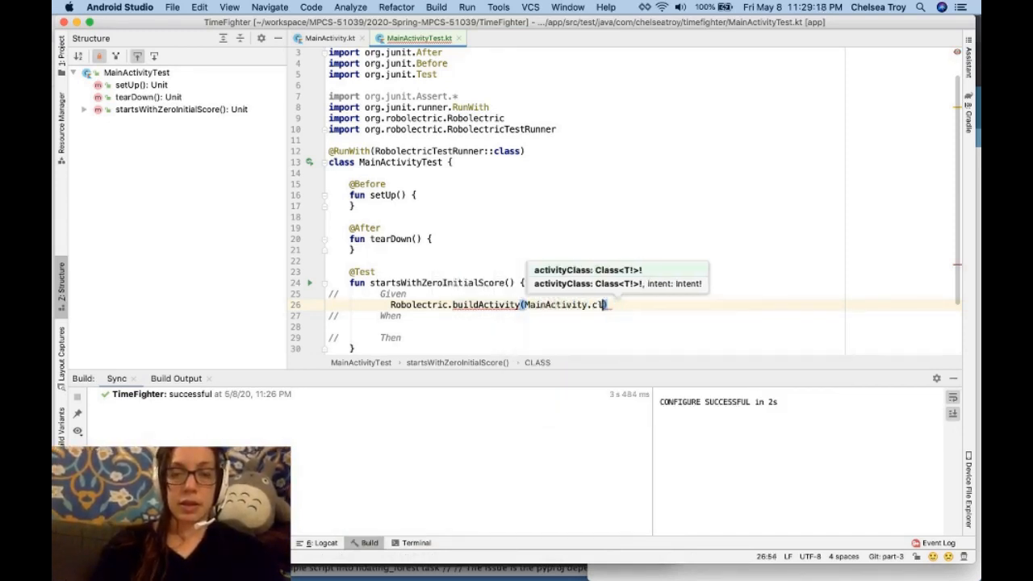
{"action": "type", "text": "::"}
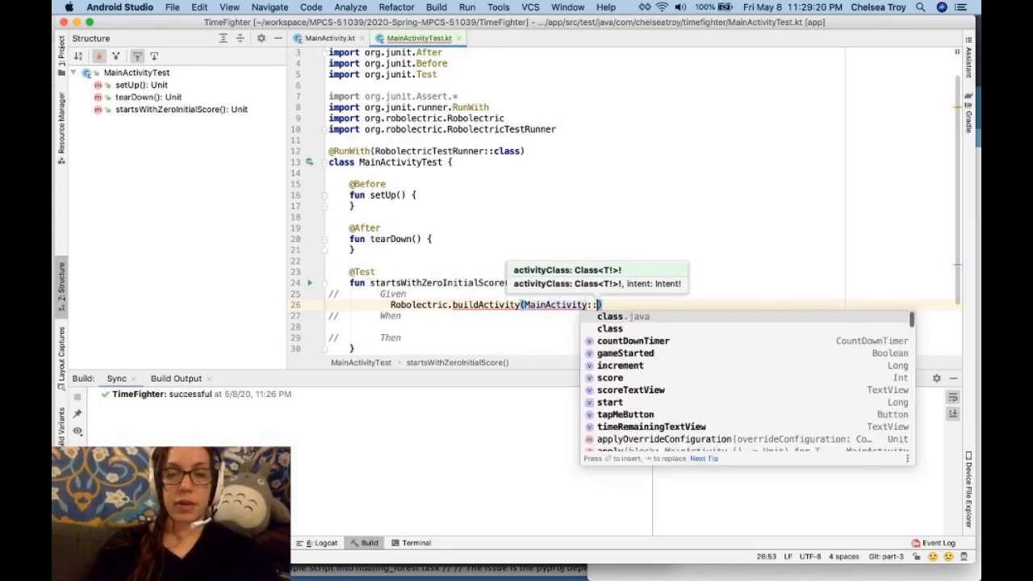
{"action": "type", "text": "class"}
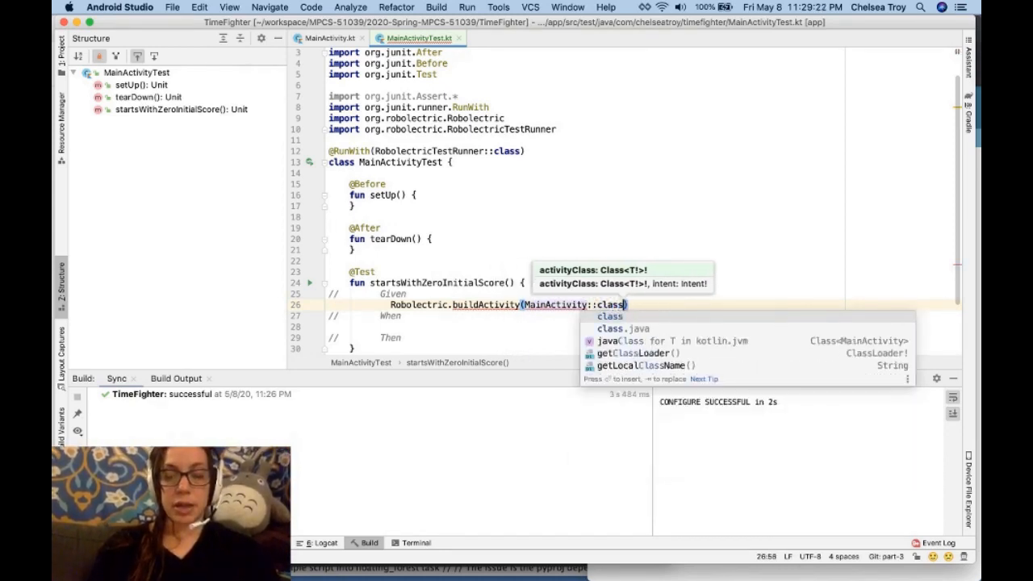
{"action": "type", "text": ".java"}
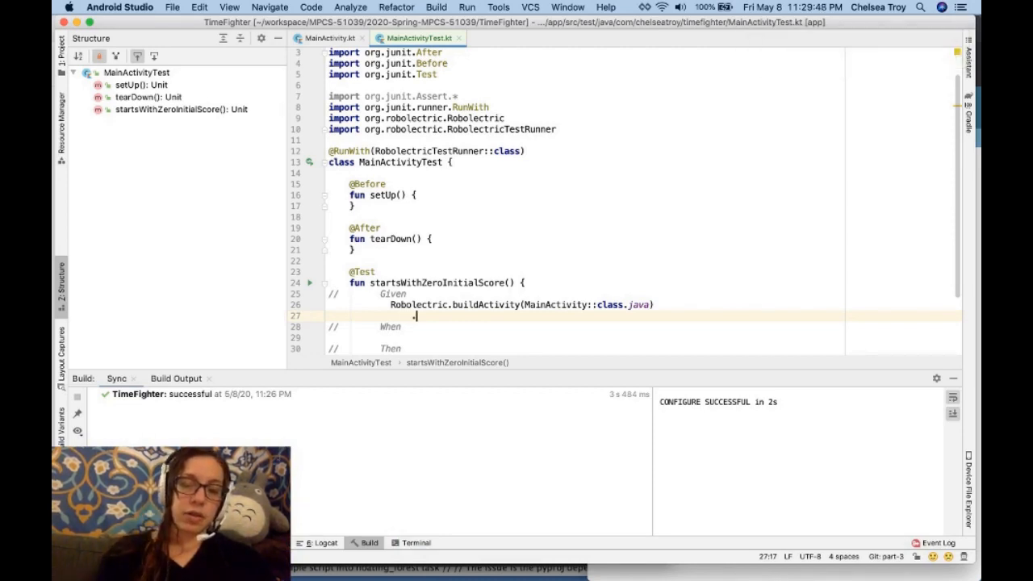
{"action": "type", "text": "."}
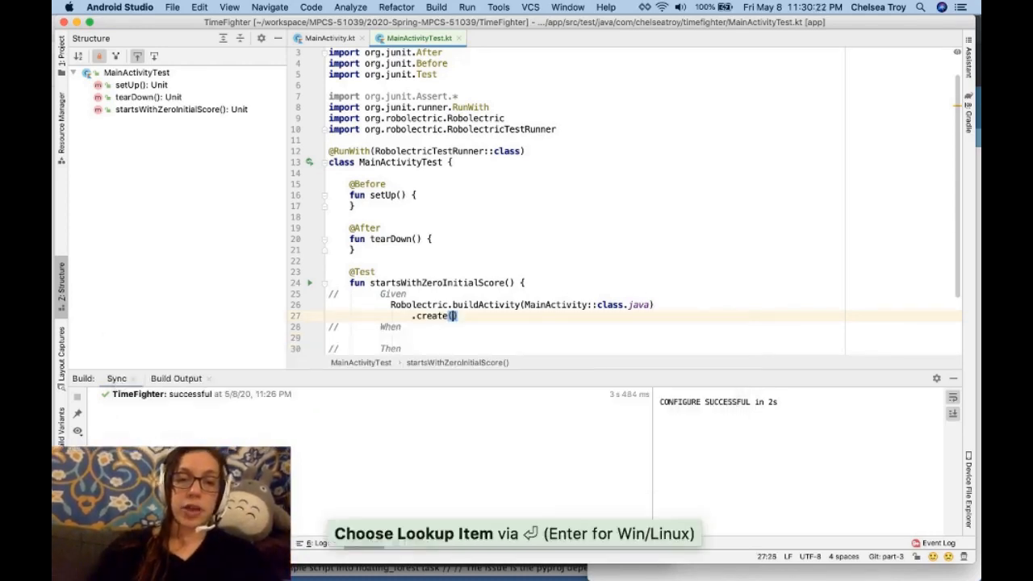
{"action": "key", "text": "enter"}
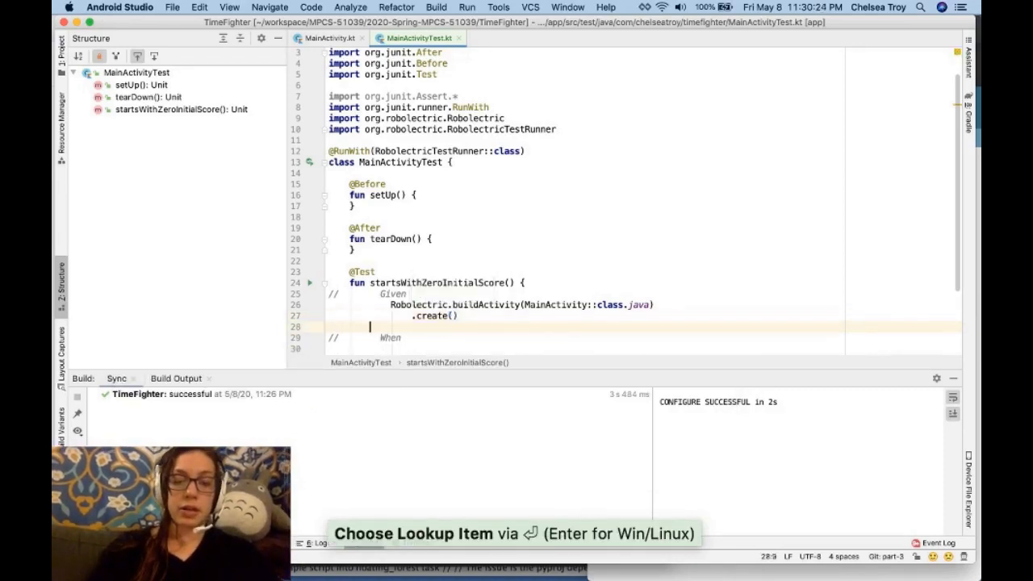
{"action": "type", "text": ".res"}
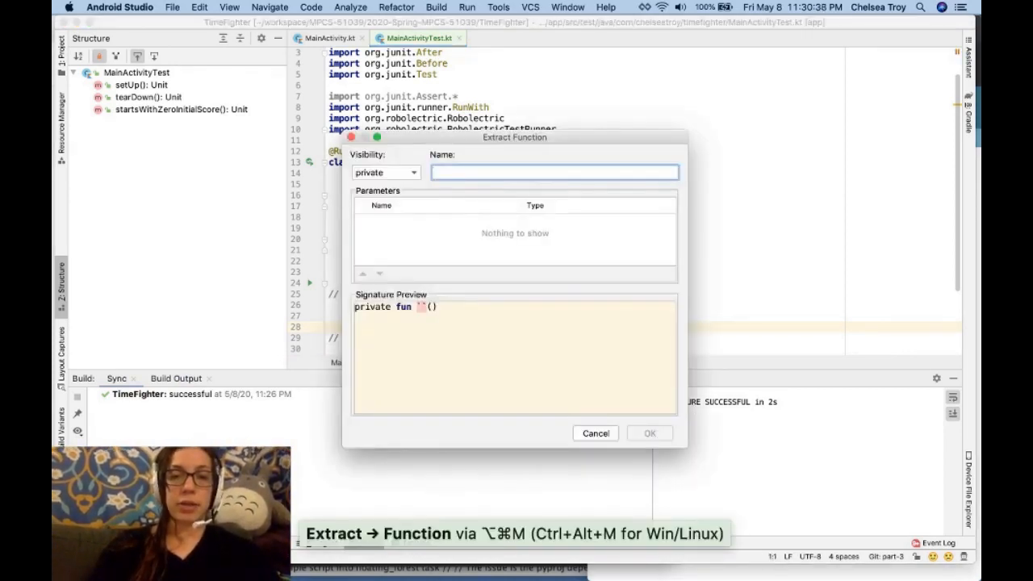
Chain .resume(), extract the chain into controller, and add val systemUnderTest = controller.get().
{"action": "left_click", "coordinate": [596, 433]}
{"action": "type", "text": "contro"}
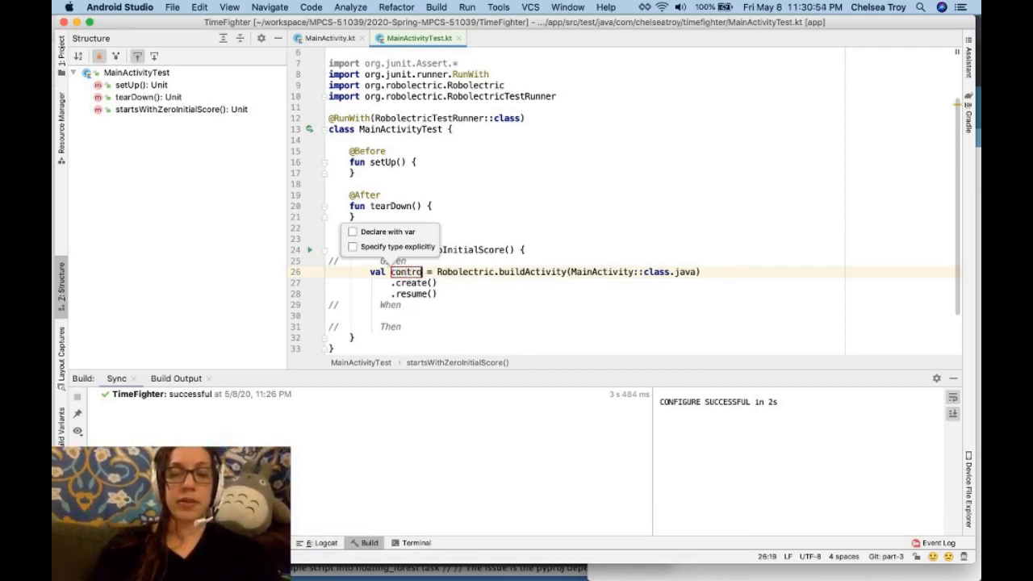
{"action": "type", "text": "ller"}
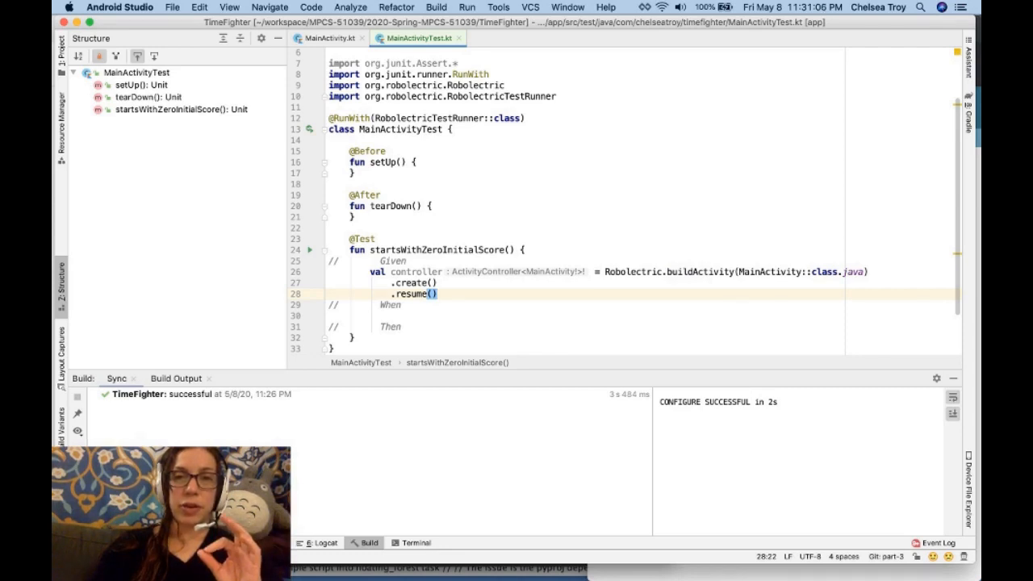
{"action": "type", "text": "controller.get("}
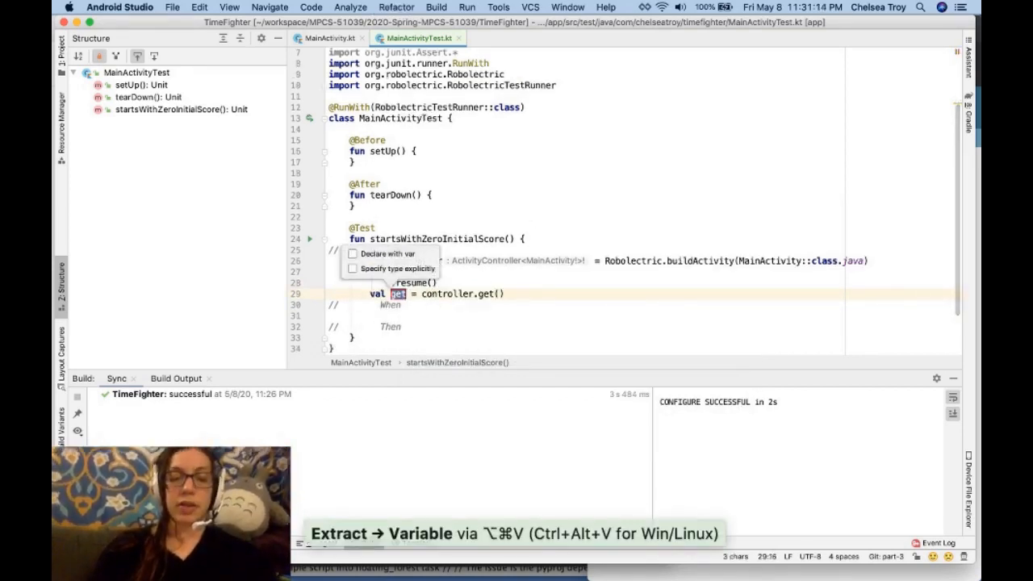
{"action": "type", "text": "systemUnderTe"}
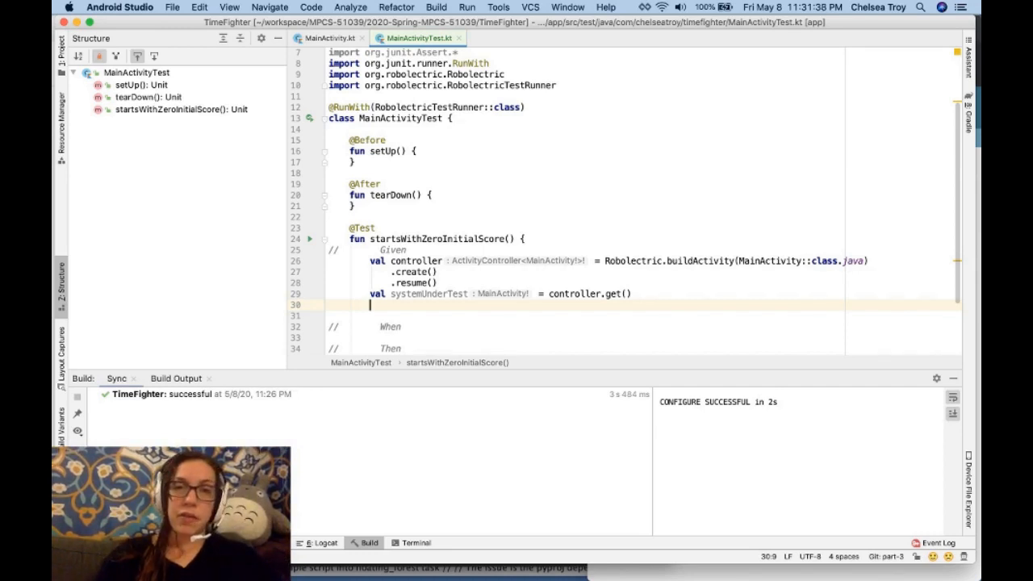
Add systemUnderTest.findViewById(R.id.gameScoreTextView) as TextView below controller.get().
{"action": "type", "text": "s"}
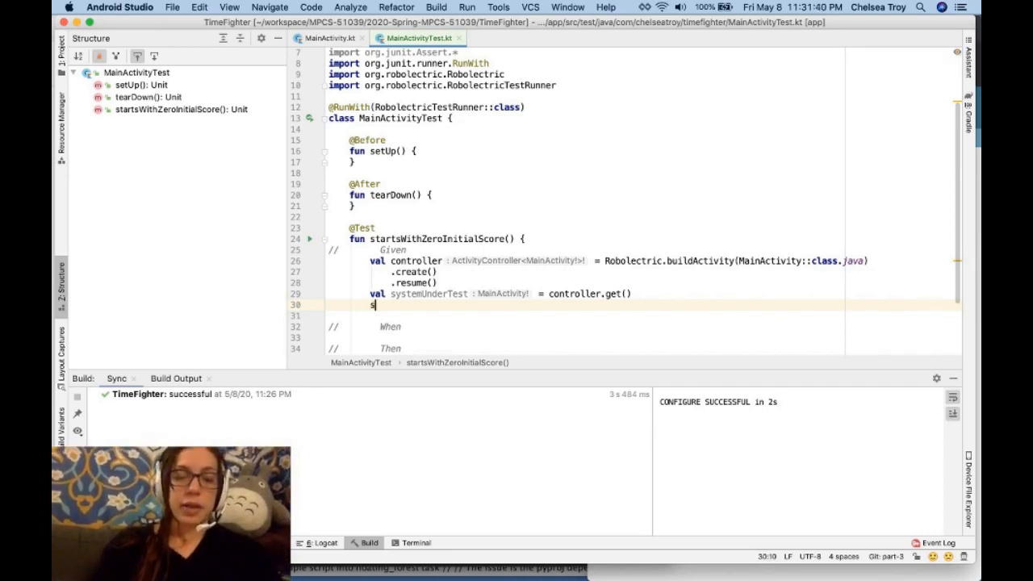
{"action": "type", "text": "systemUnderTest.findViewById("}
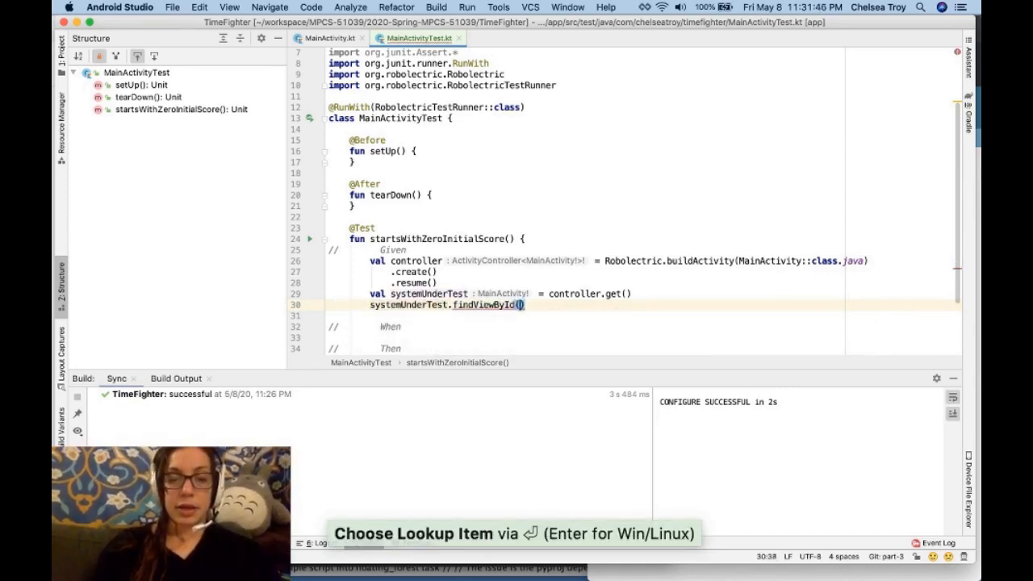
{"action": "type", "text": "R."}
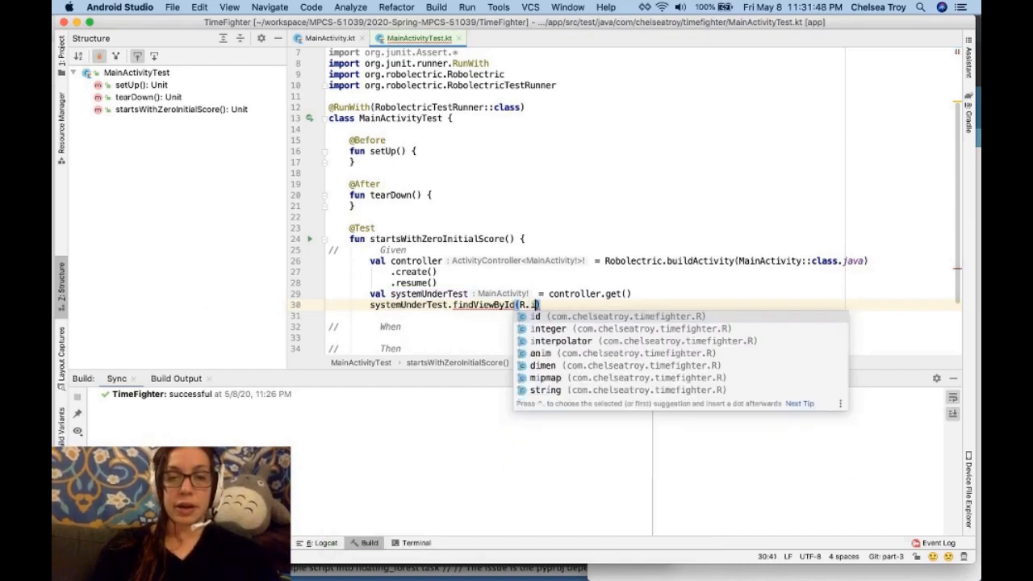
{"action": "type", "text": "id."}
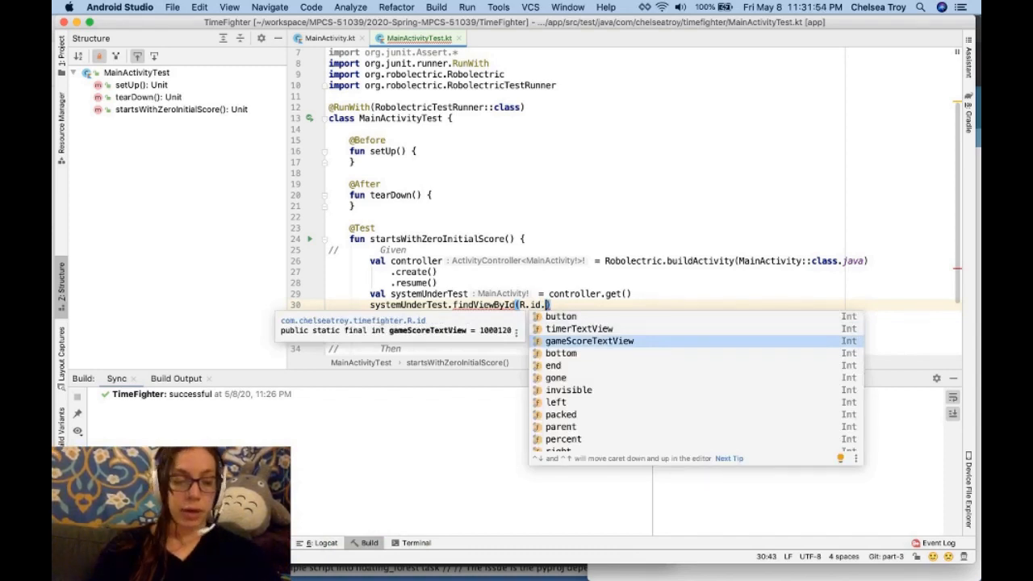
{"action": "left_click", "coordinate": [588, 341]}
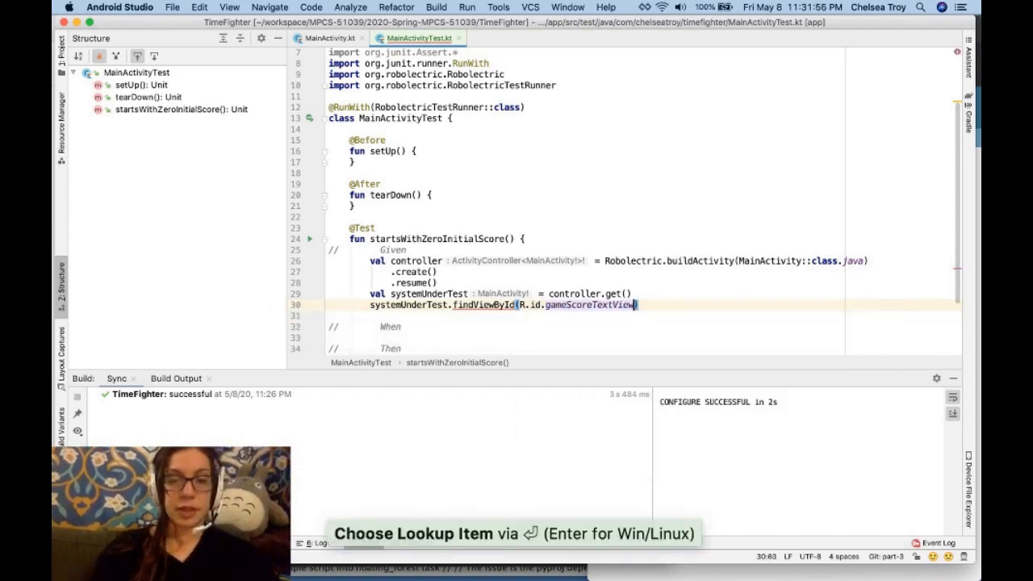
{"action": "type", "text": "as TextView"}
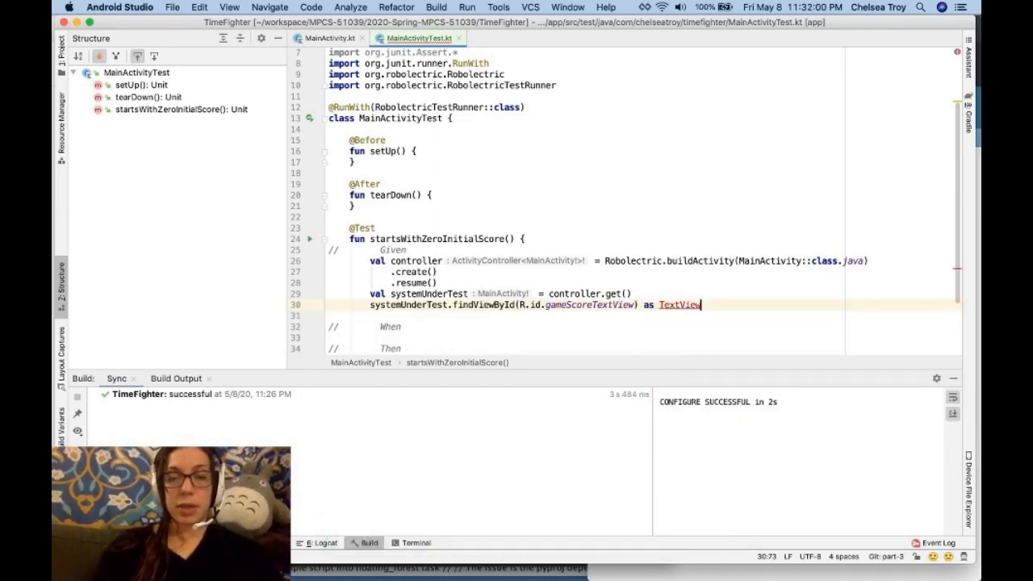
{"action": "mouse_move", "coordinate": [679, 305]}
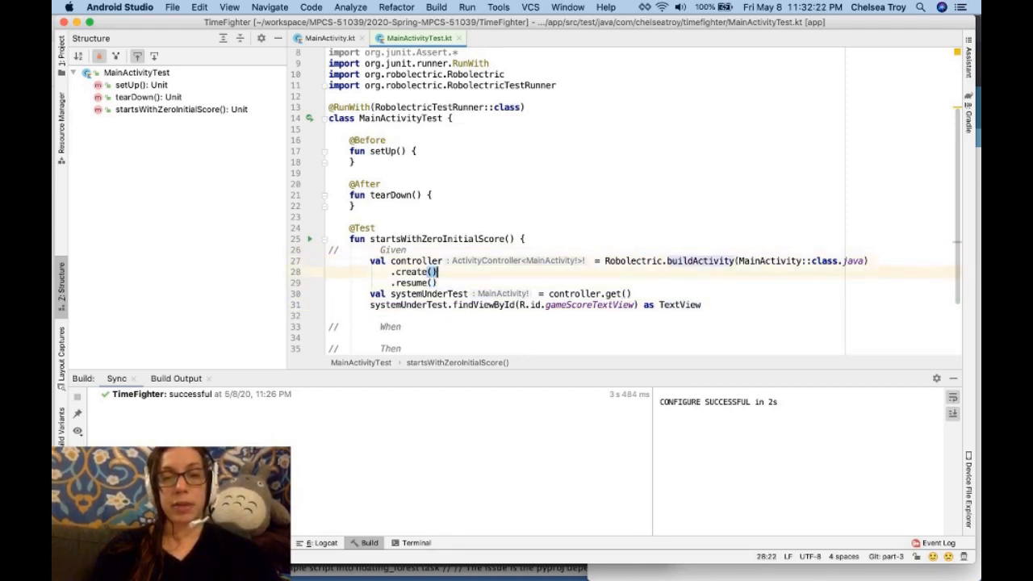
{"action": "left_click", "coordinate": [402, 326]}
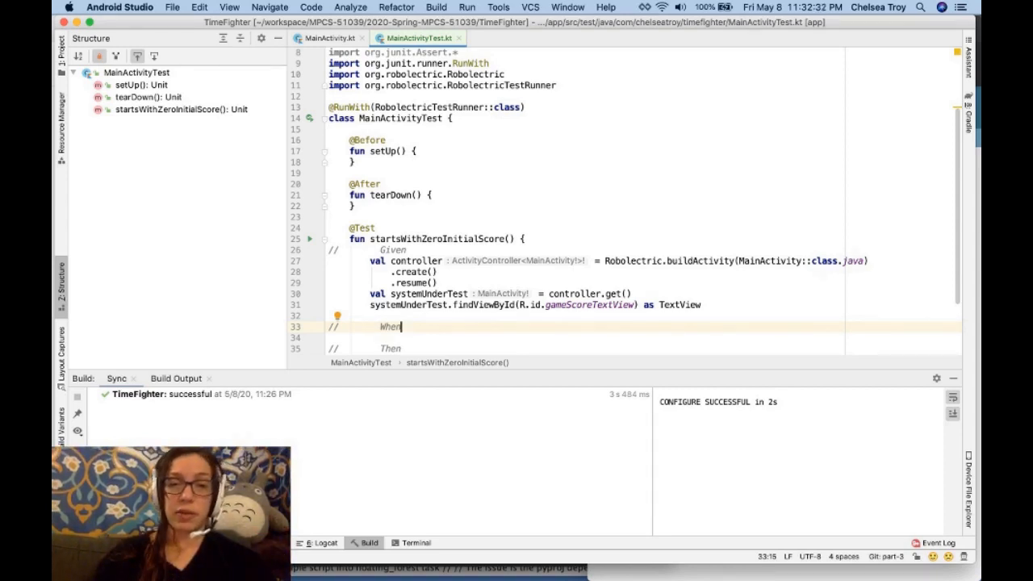
{"action": "mouse_move", "coordinate": [359, 300]}
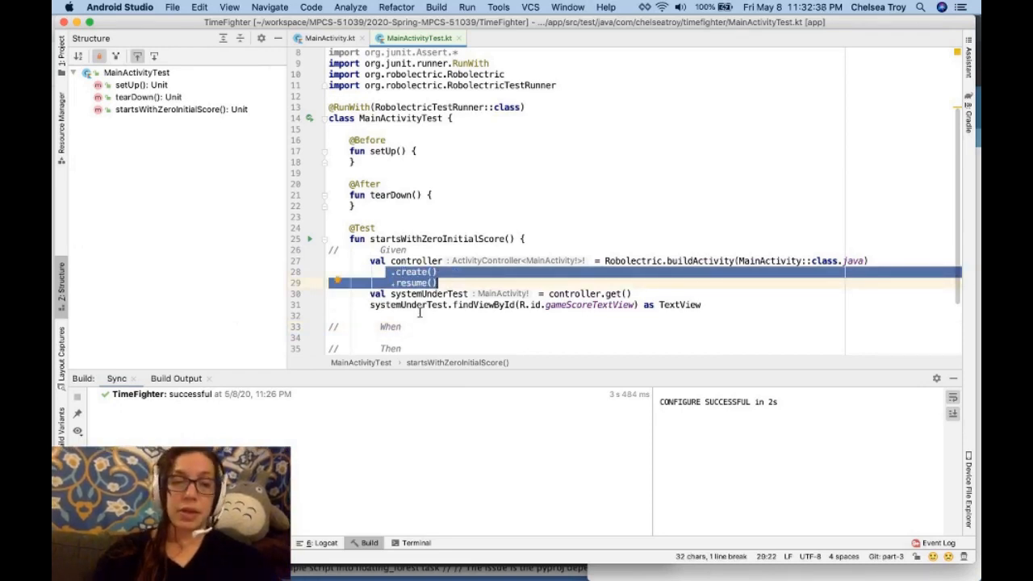
Delete the Given and When comment lines and add a blank line under // Then.
{"action": "key", "text": "cmd+backspace"}
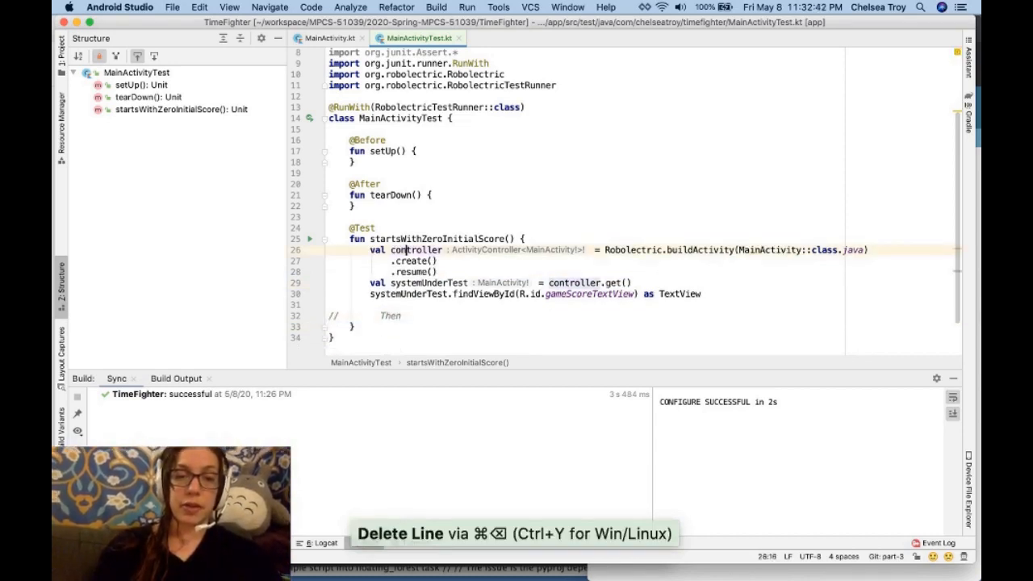
{"action": "left_click", "coordinate": [408, 315]}
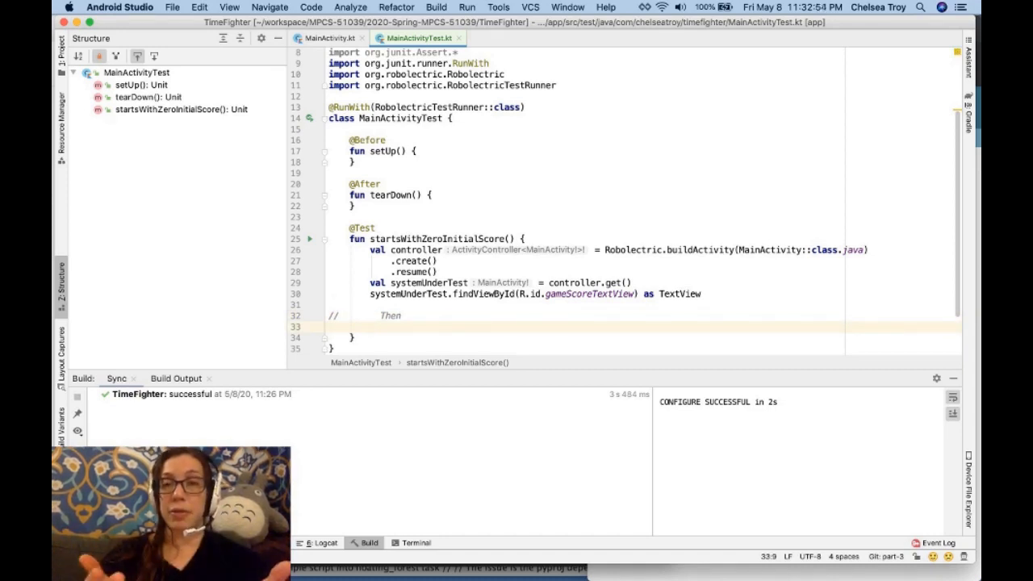
Write assertEquals("Your Score: 0", ) and introduce a local variable for the findViewById lookup.
{"action": "type", "text": "assert"}
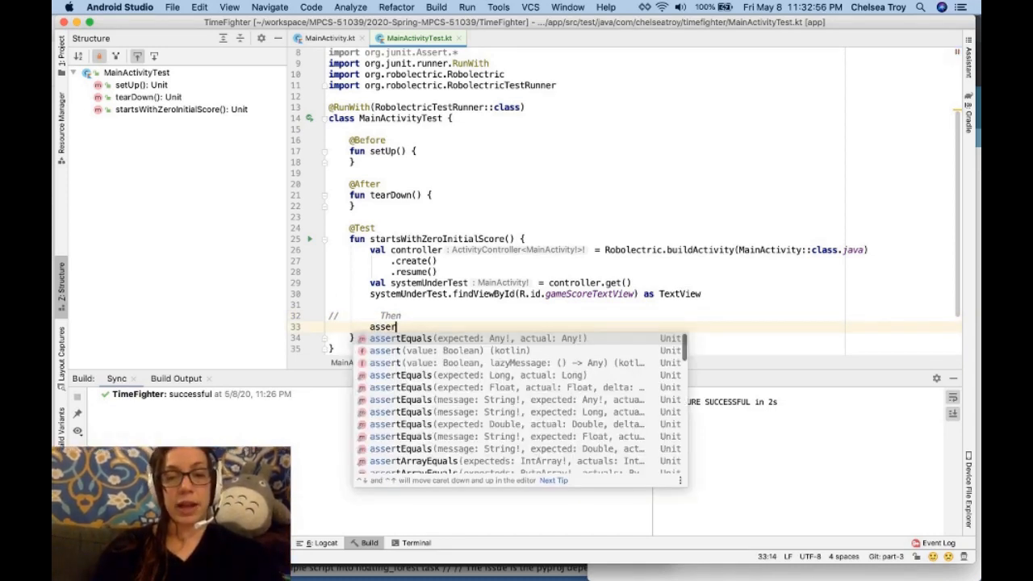
{"action": "type", "text": "tEquals("}
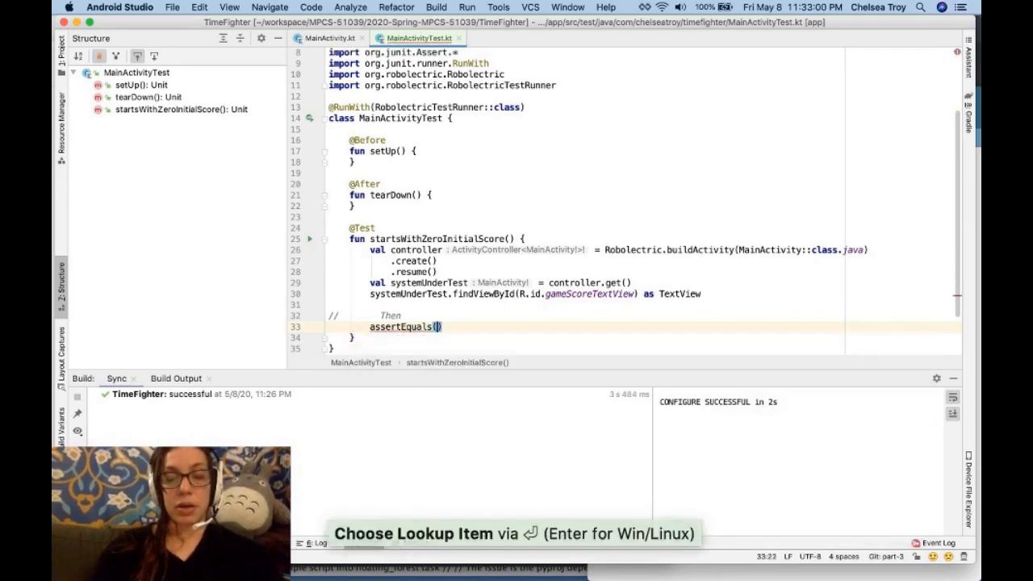
{"action": "type", "text": "\"\""}
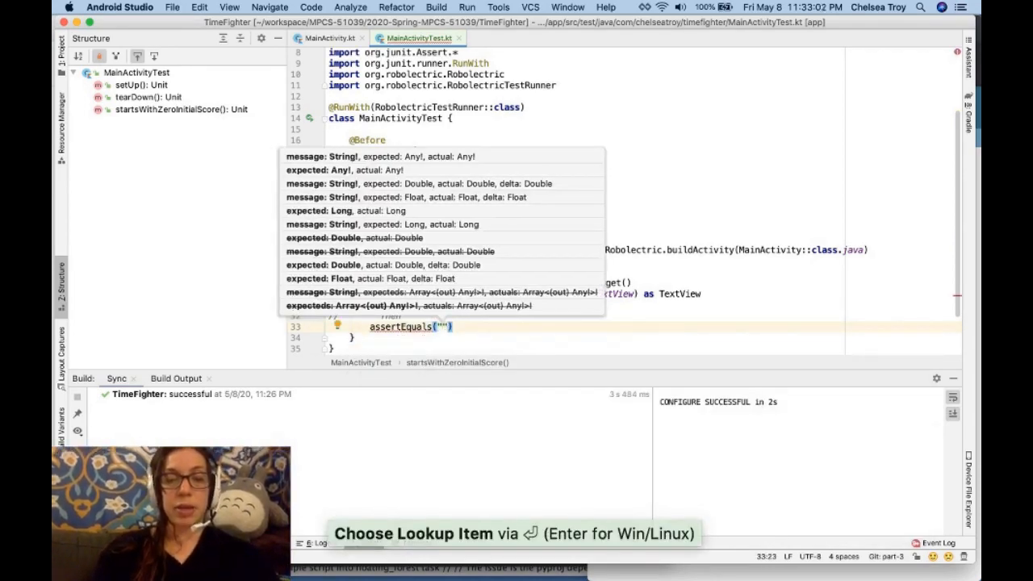
{"action": "type", "text": "Your Score"}
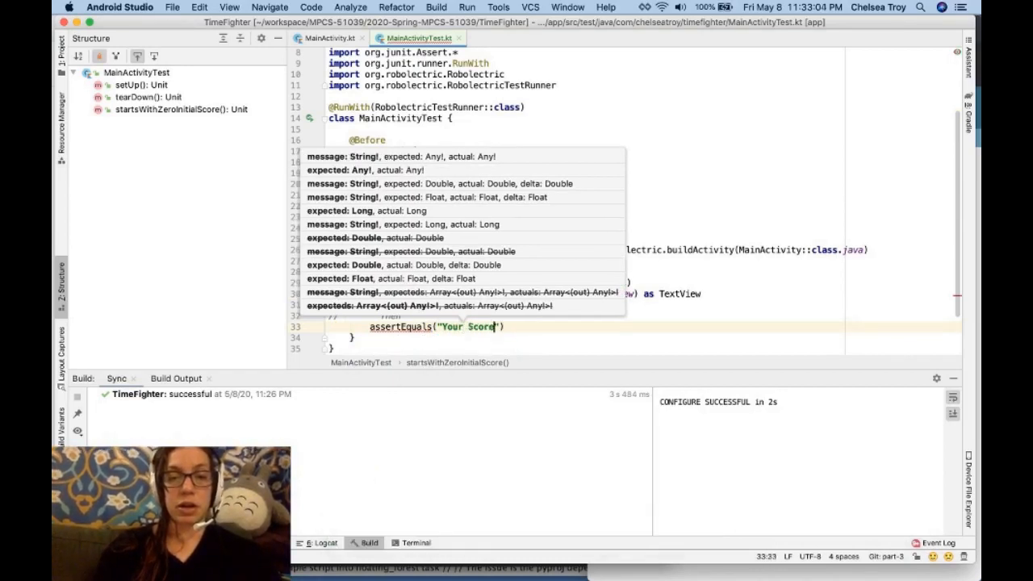
{"action": "type", "text": ": 0"}
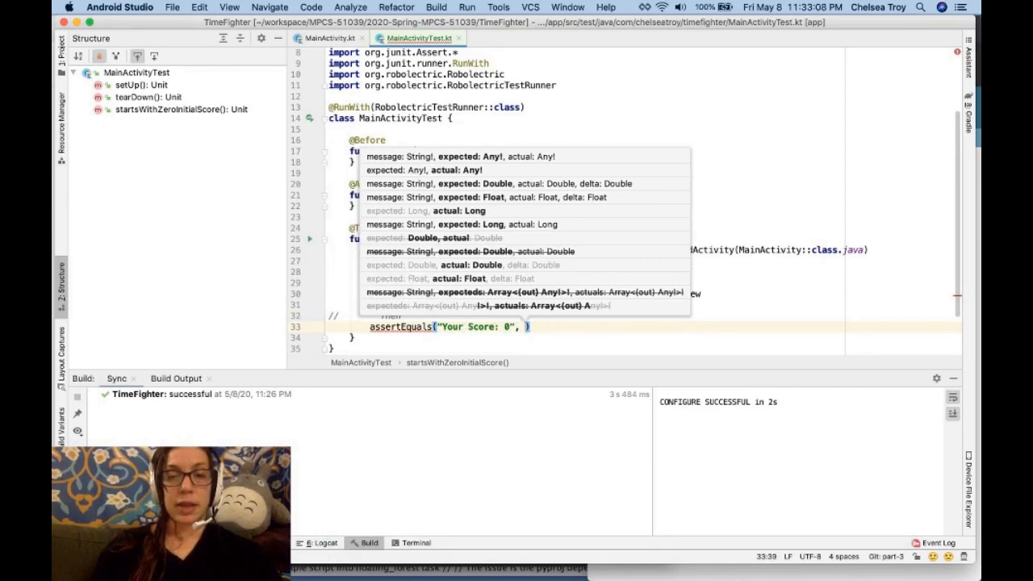
{"action": "key", "text": "Escape"}
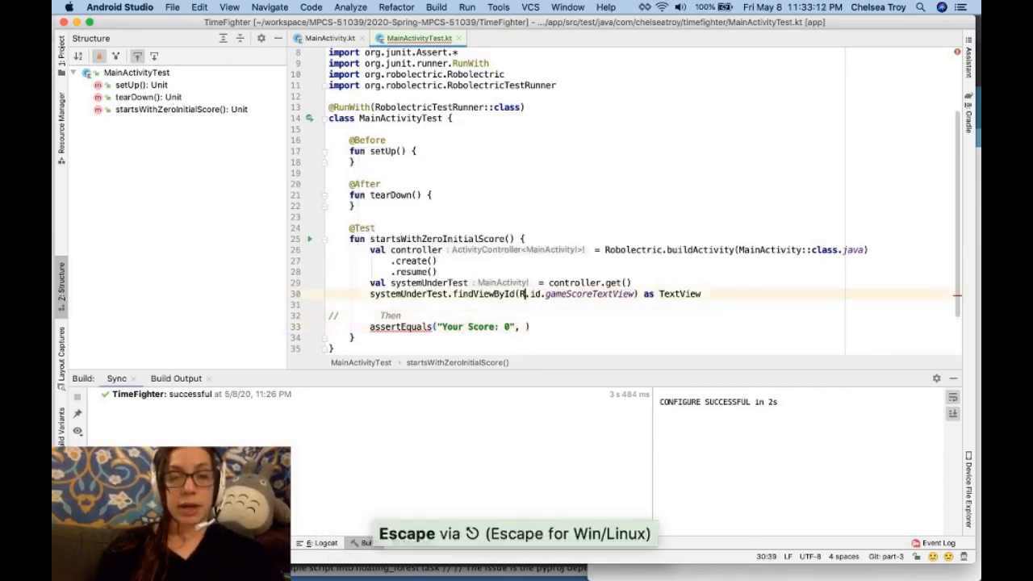
{"action": "key", "text": "Escape"}
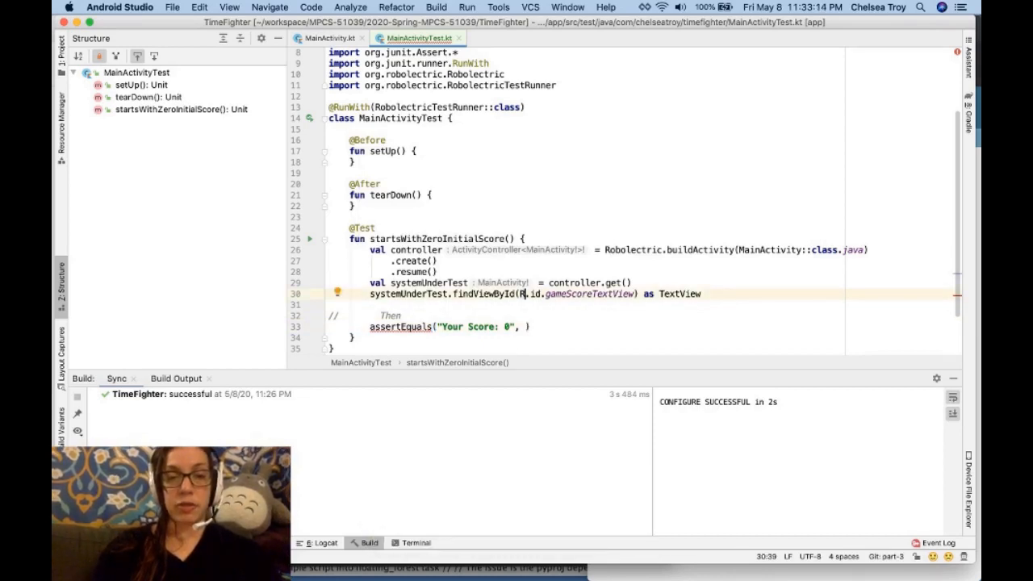
{"action": "left_click", "coordinate": [498, 293]}
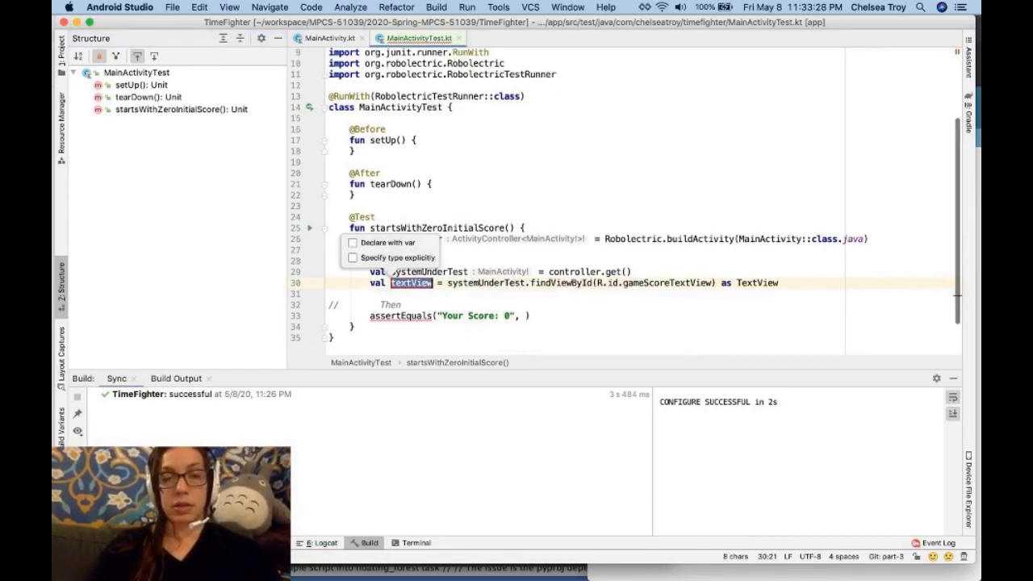
Name the variable scoreTextView and pass scoreTextView.text as the assertion's second argument.
{"action": "type", "text": "scoreT"}
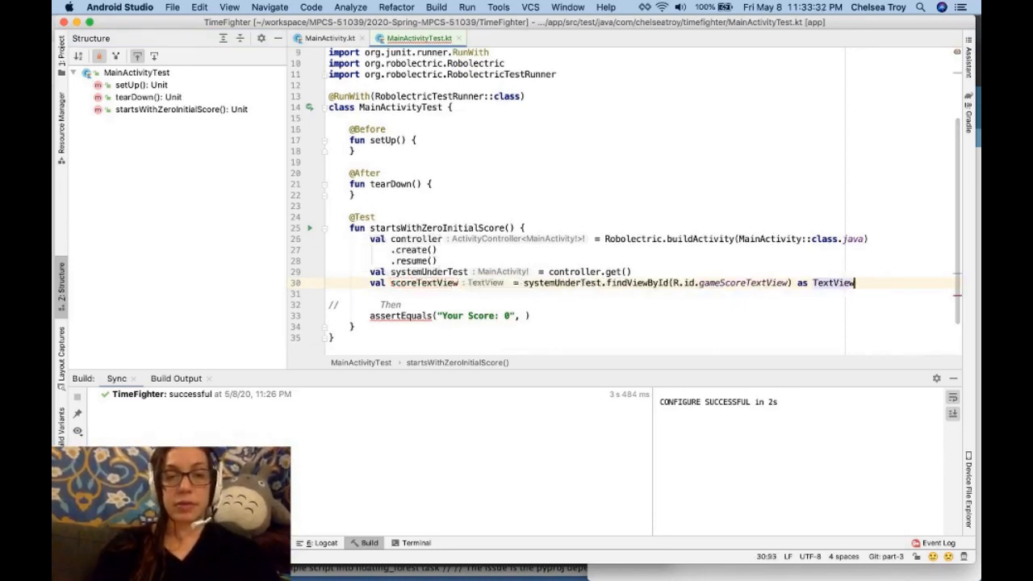
{"action": "left_click", "coordinate": [526, 316]}
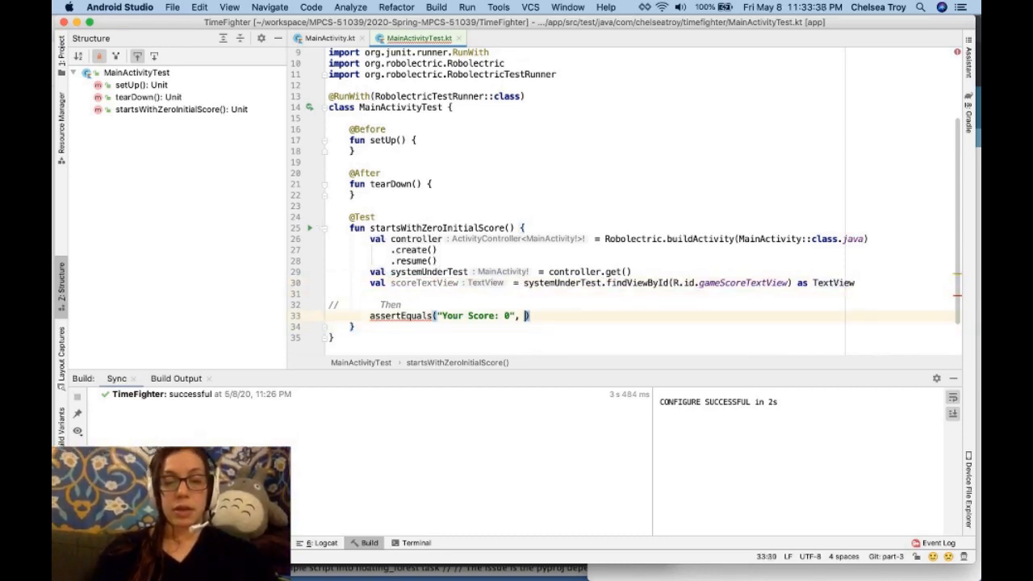
{"action": "type", "text": "scoreTextView"}
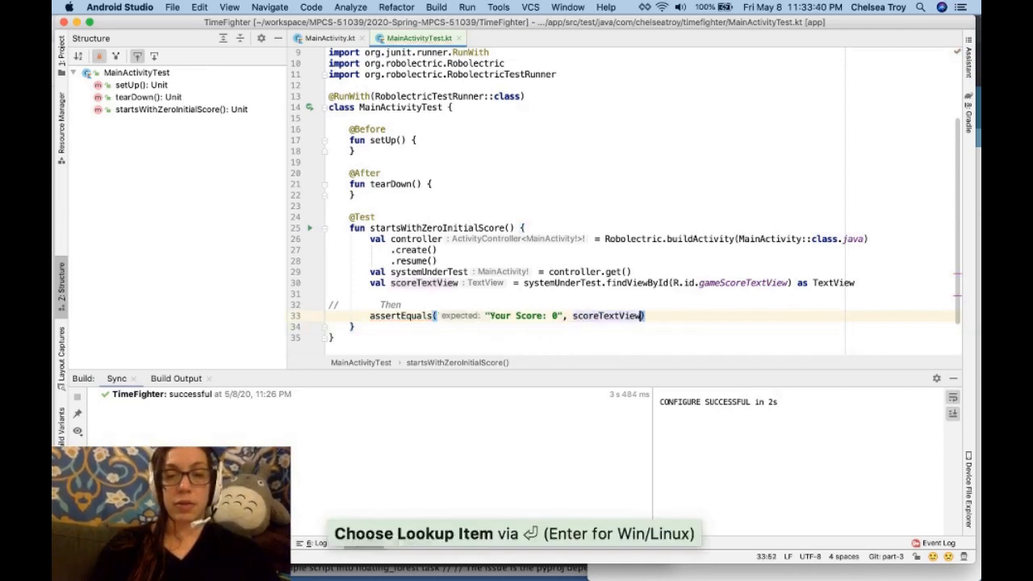
{"action": "type", "text": ".text"}
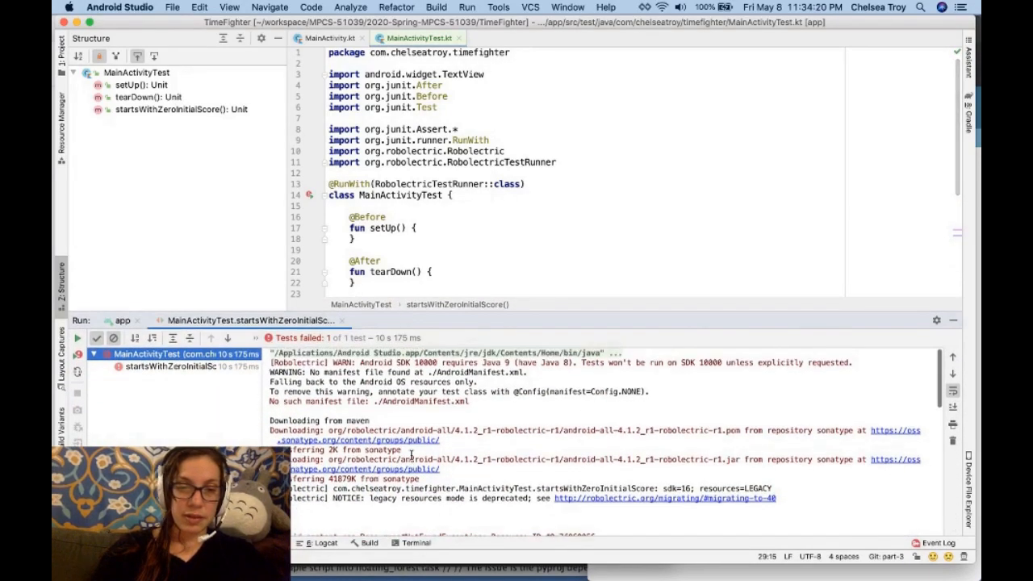
Scroll through the Run panel's stack trace showing the Resources$NotFoundException failure.
{"action": "scroll", "scroll_direction": "down", "scroll_amount": 3}
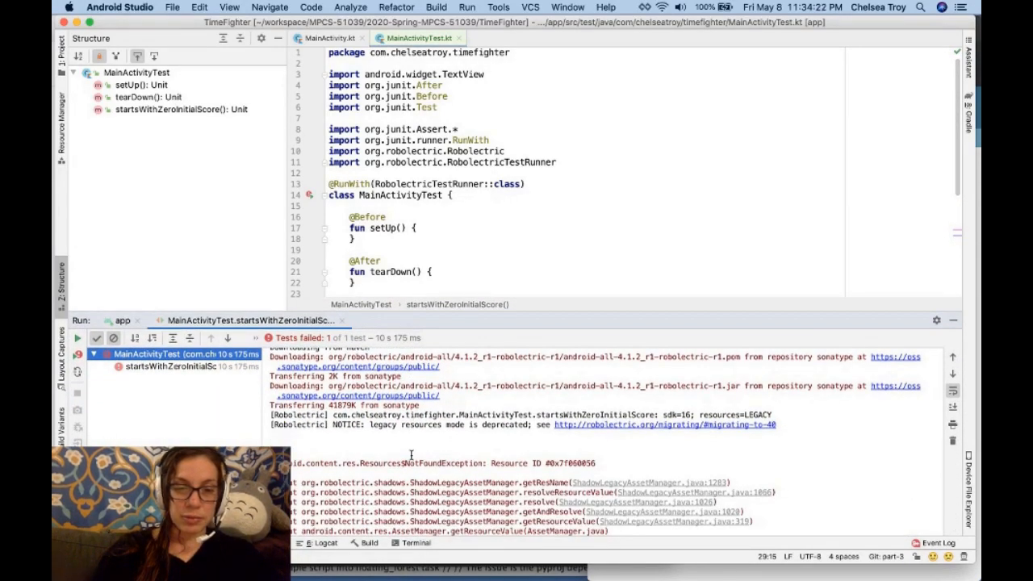
{"action": "scroll", "scroll_direction": "down", "scroll_amount": 3}
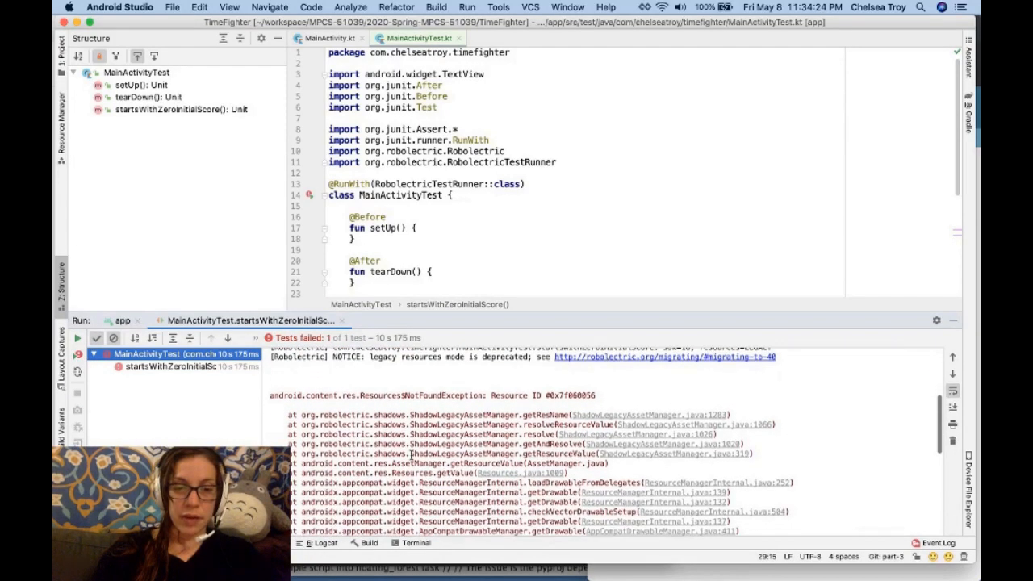
{"action": "scroll", "scroll_direction": "down", "scroll_amount": 3}
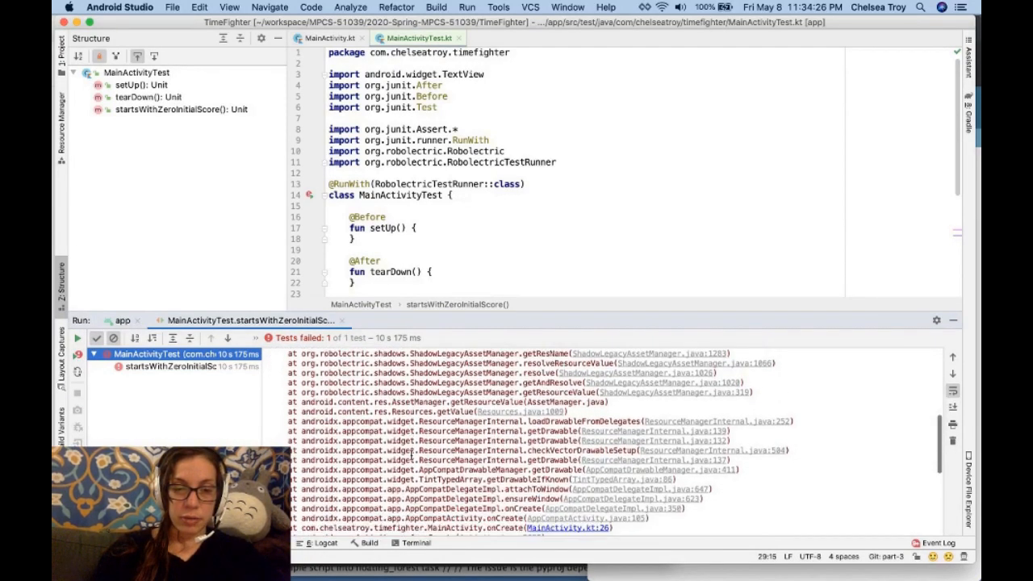
{"action": "scroll", "scroll_direction": "down", "scroll_amount": 3}
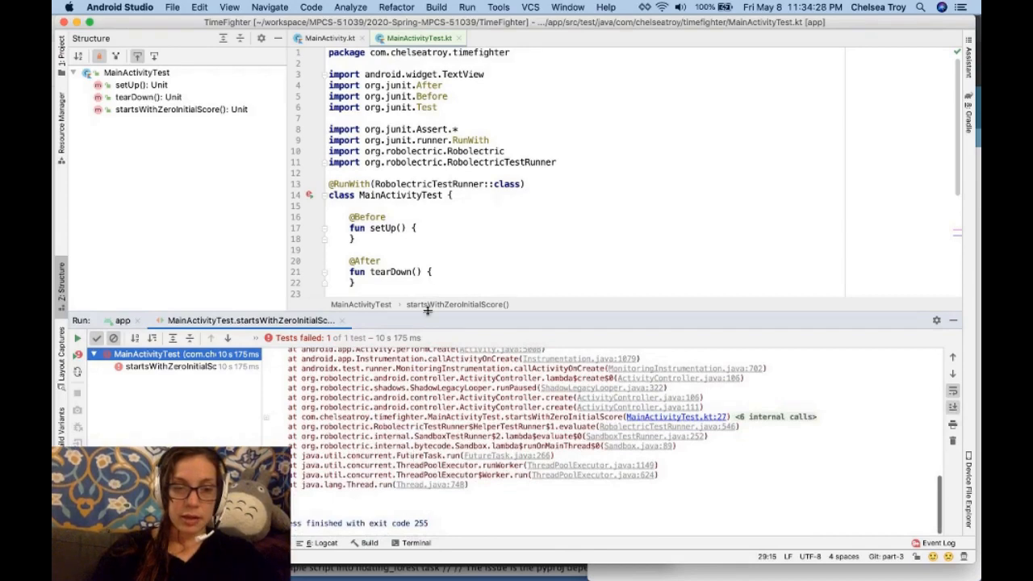
{"action": "scroll", "scroll_direction": "down", "scroll_amount": 3}
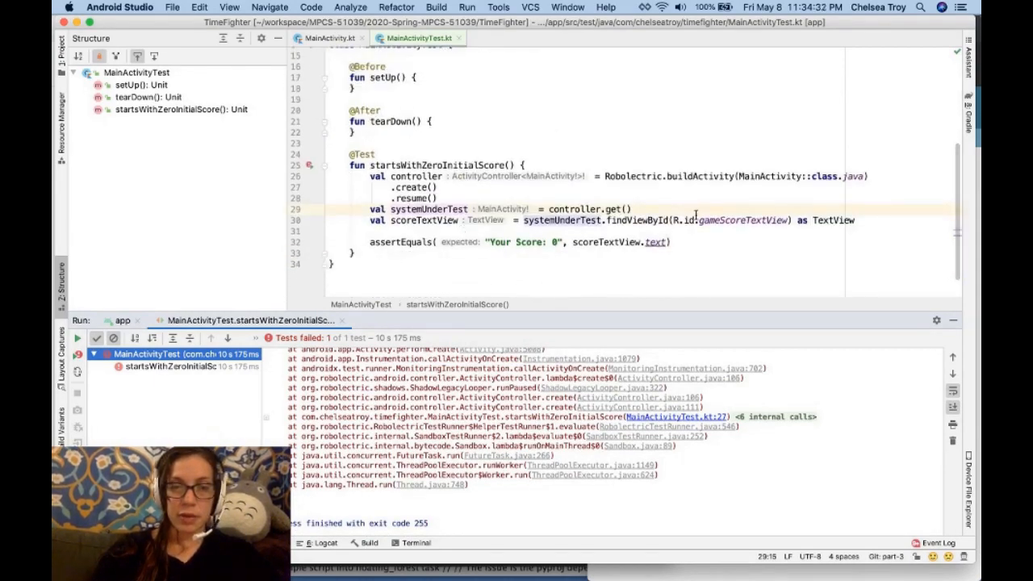
{"action": "mouse_move", "coordinate": [605, 230]}
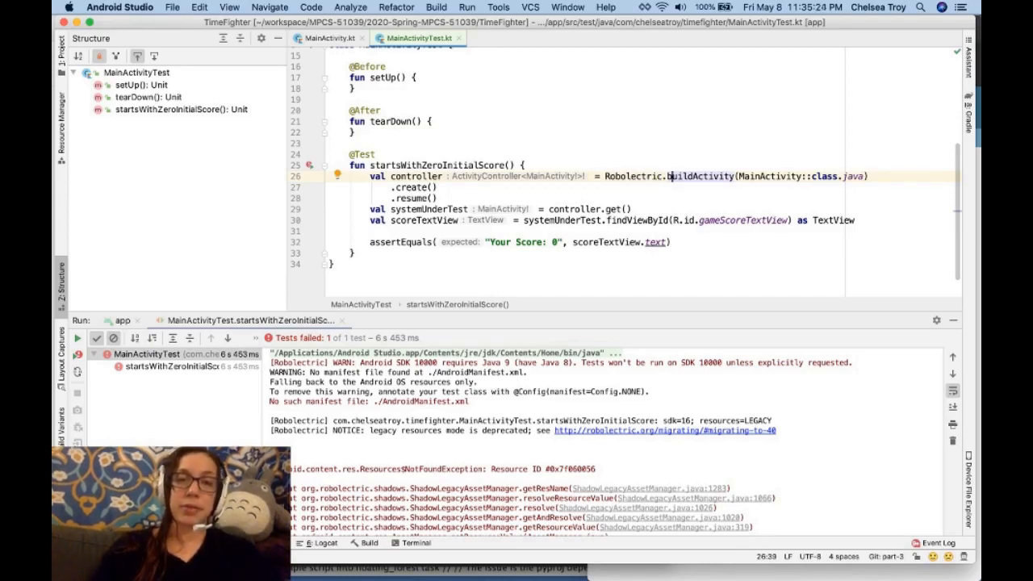
Review the create() and resume() calls, then start chaining .visible() after resume().
{"action": "left_click", "coordinate": [438, 187]}
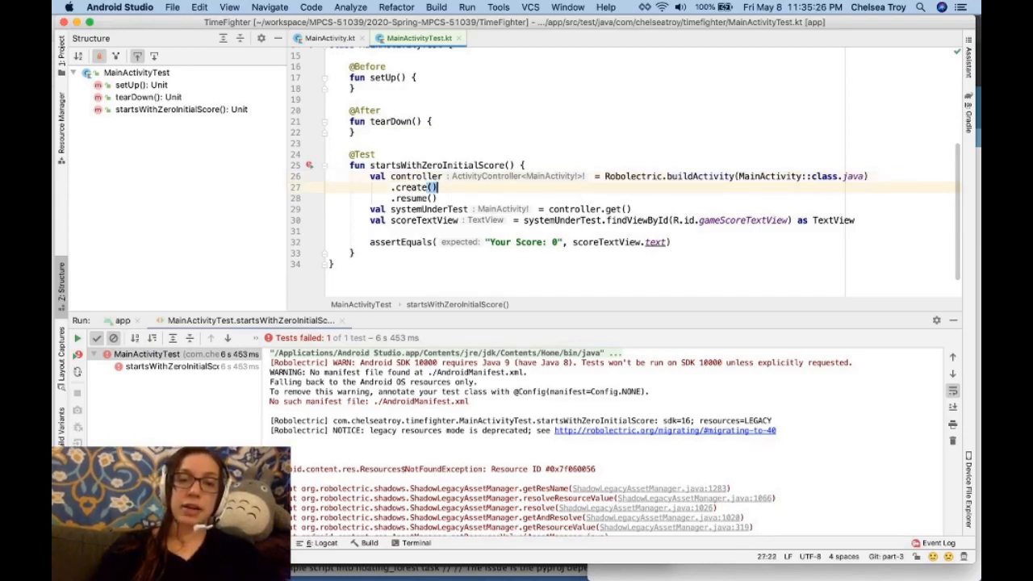
{"action": "left_click", "coordinate": [436, 199]}
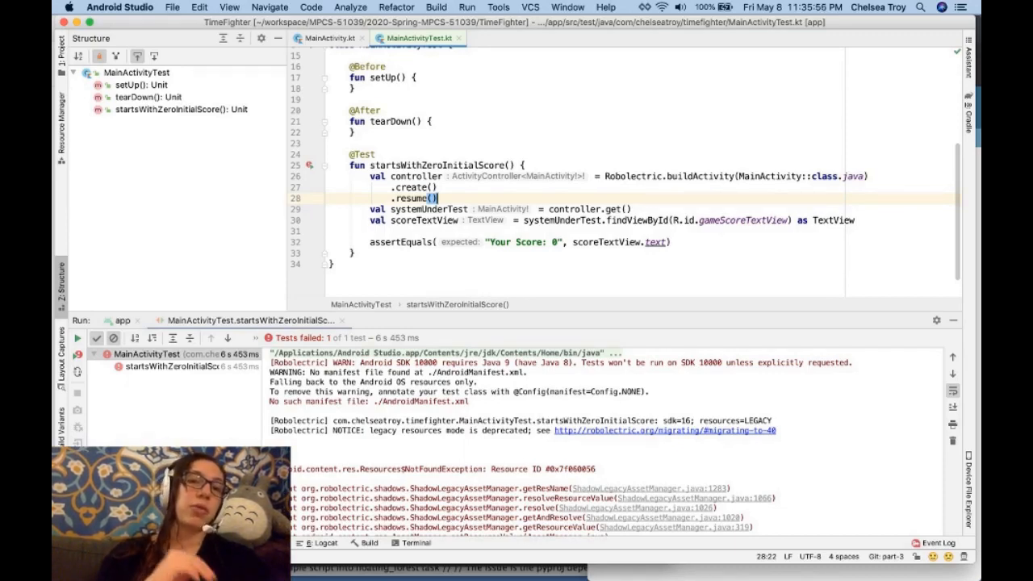
{"action": "key", "text": "enter"}
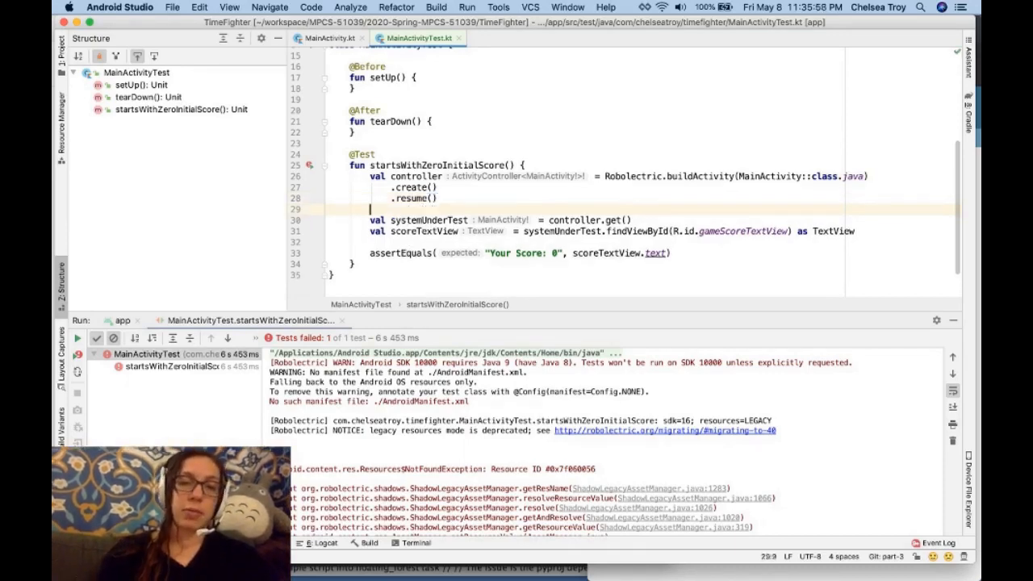
{"action": "type", "text": ".visi"}
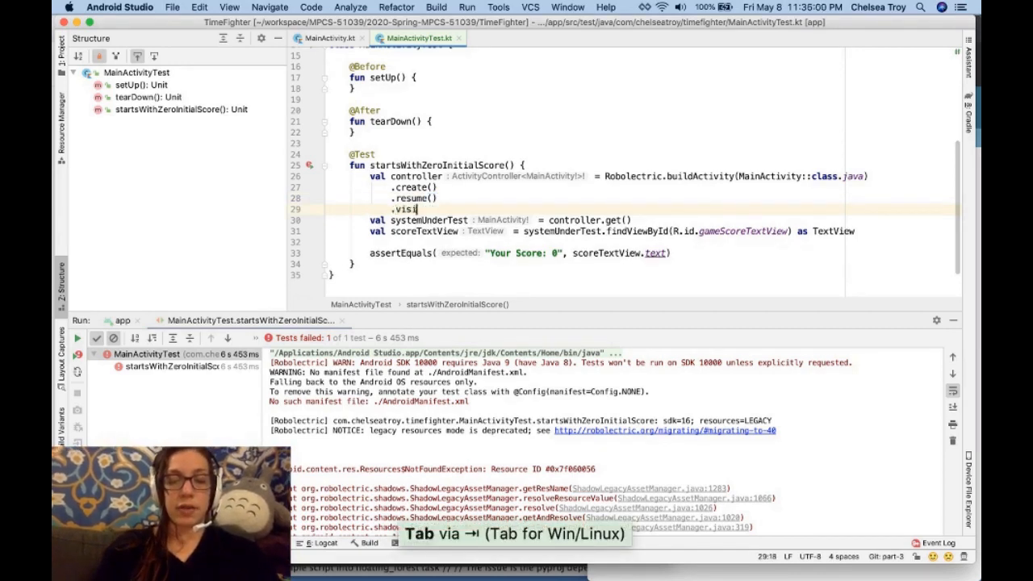